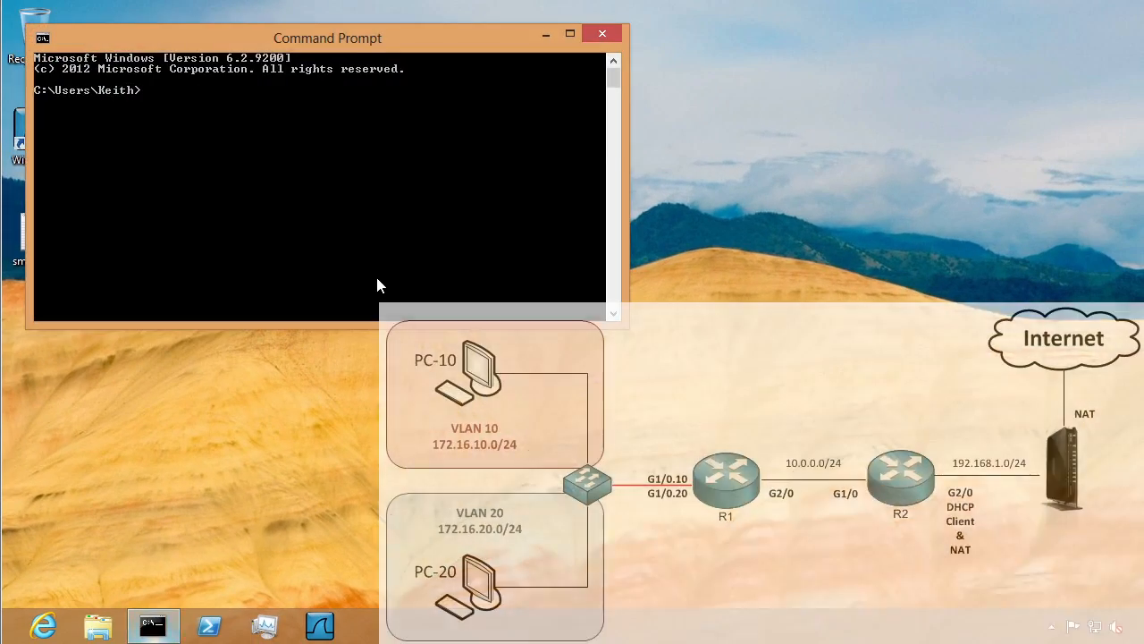
Run ipconfig to show address 172.16.10.2, mask 255.255.255.0, gateway 172.16.10.1
{"action": "type", "text": "ipconfig"}
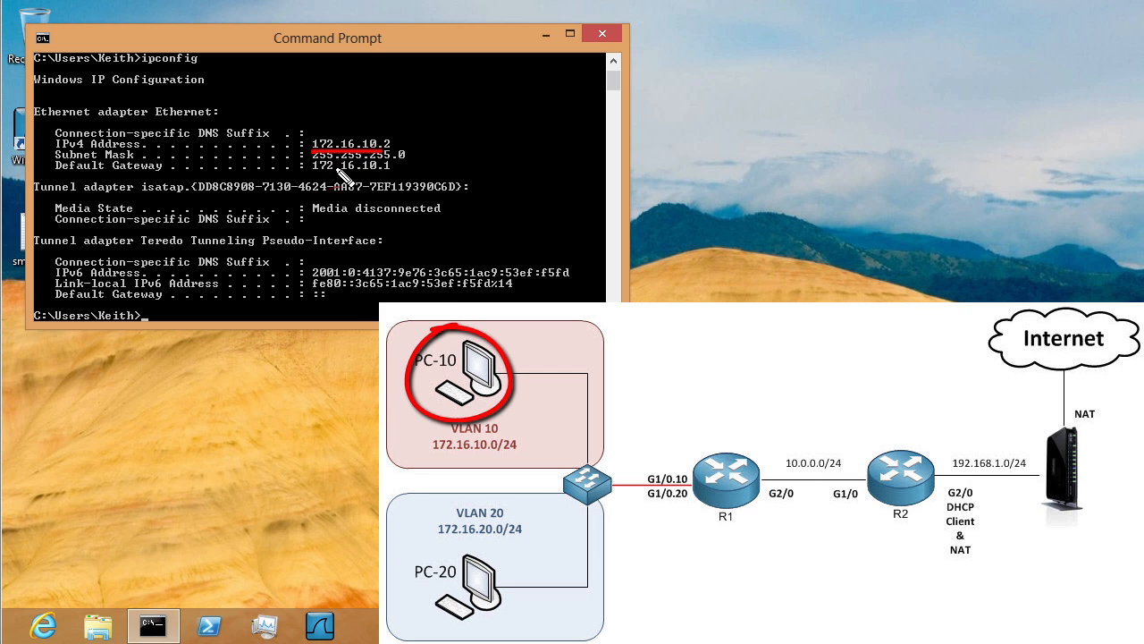
{"action": "mouse_move", "coordinate": [393, 150]}
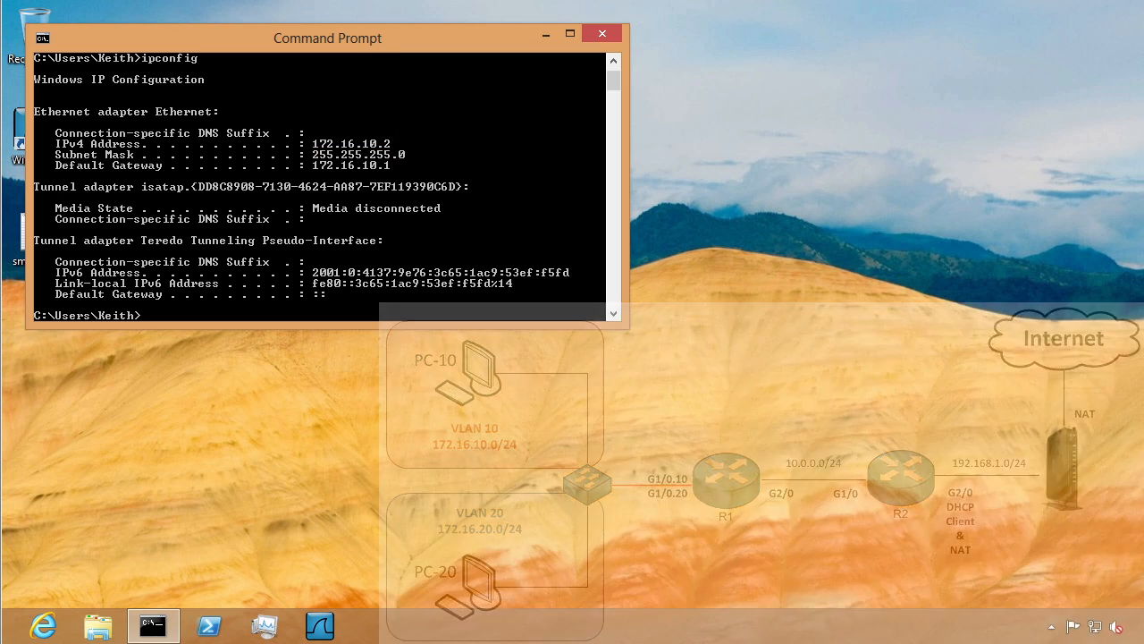
Start a live Wireshark capture on the Ethernet interface
{"action": "left_click", "coordinate": [318, 626]}
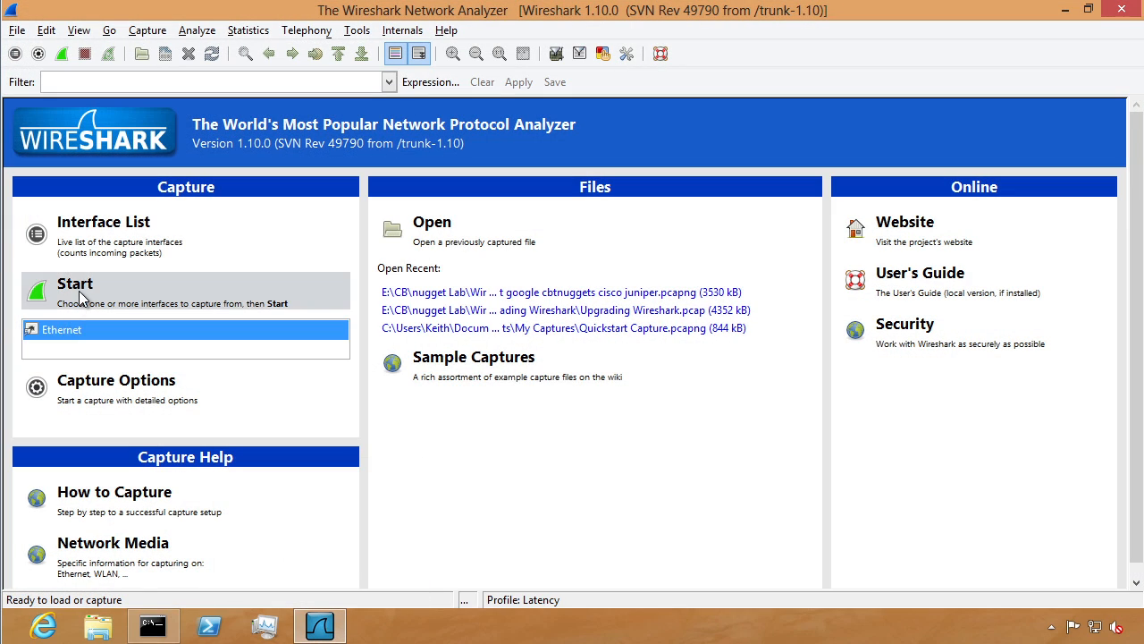
{"action": "left_click", "coordinate": [152, 626]}
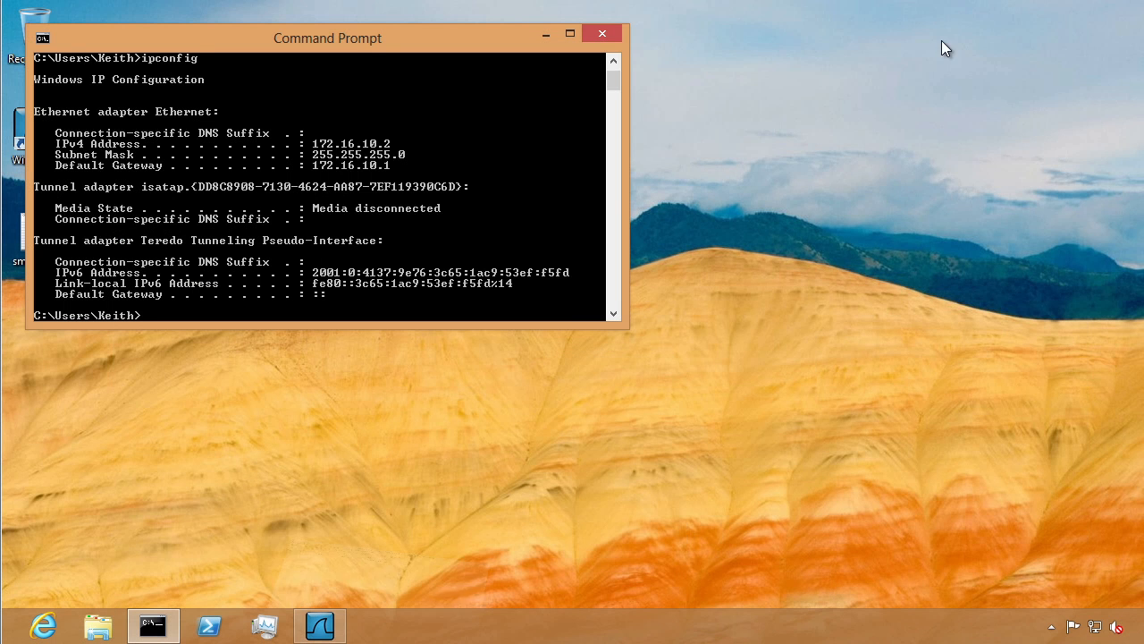
{"action": "mouse_move", "coordinate": [43, 625]}
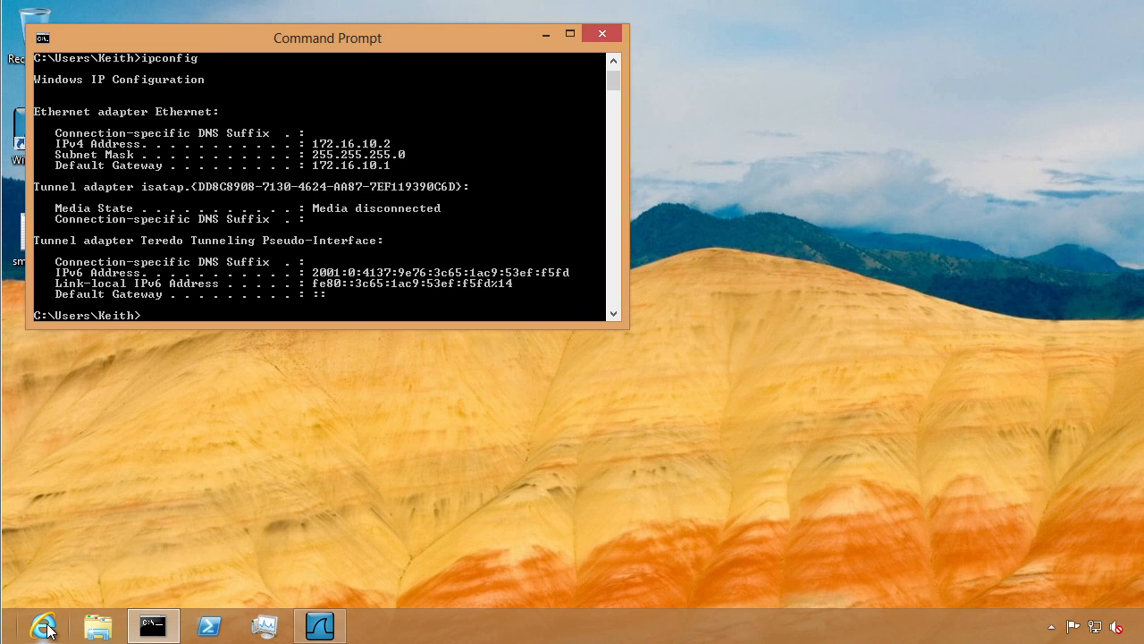
Load cisco.com, juniper.net and microsoft.com in separate Internet Explorer tabs
{"action": "left_click", "coordinate": [43, 626]}
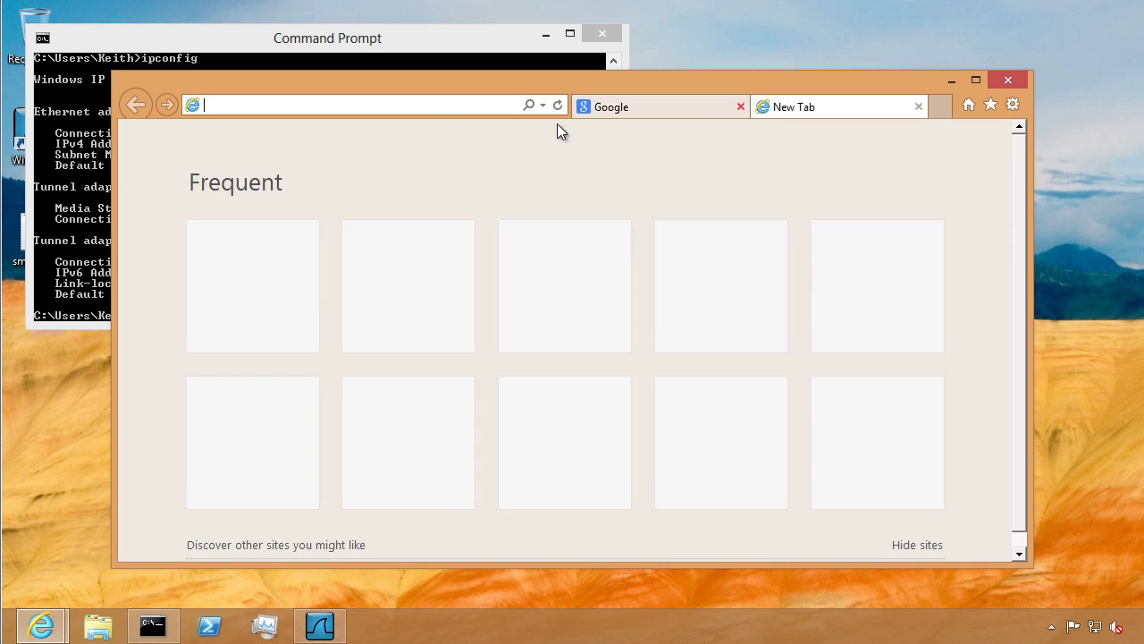
{"action": "type", "text": "cisco.com/"}
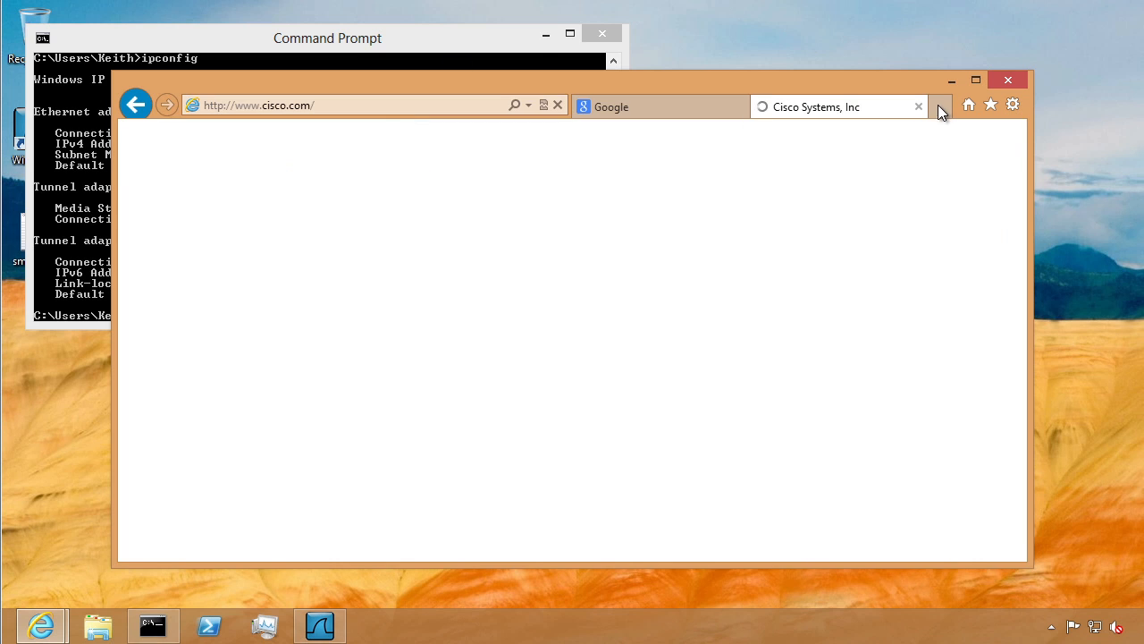
{"action": "left_click", "coordinate": [940, 104]}
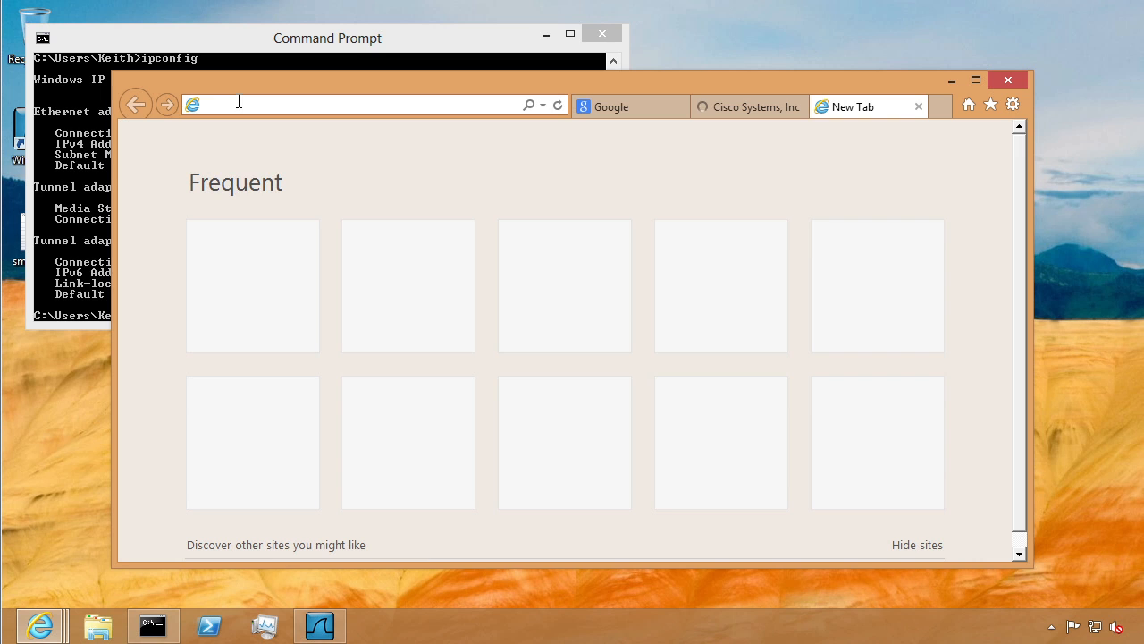
{"action": "type", "text": "http://juniper.net/"}
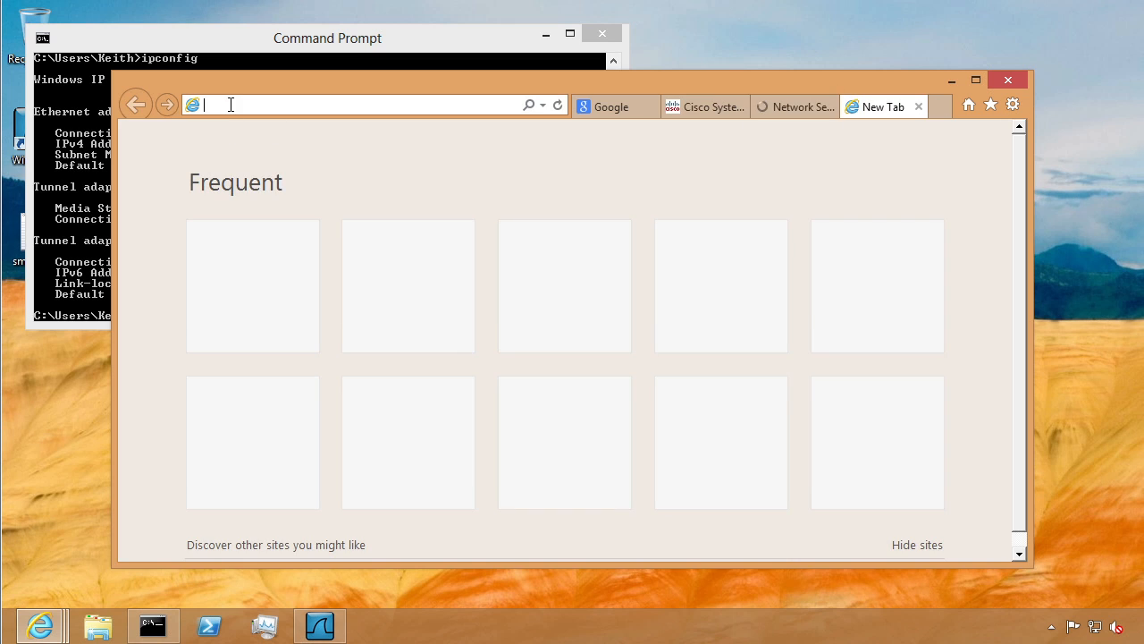
{"action": "type", "text": "mic"}
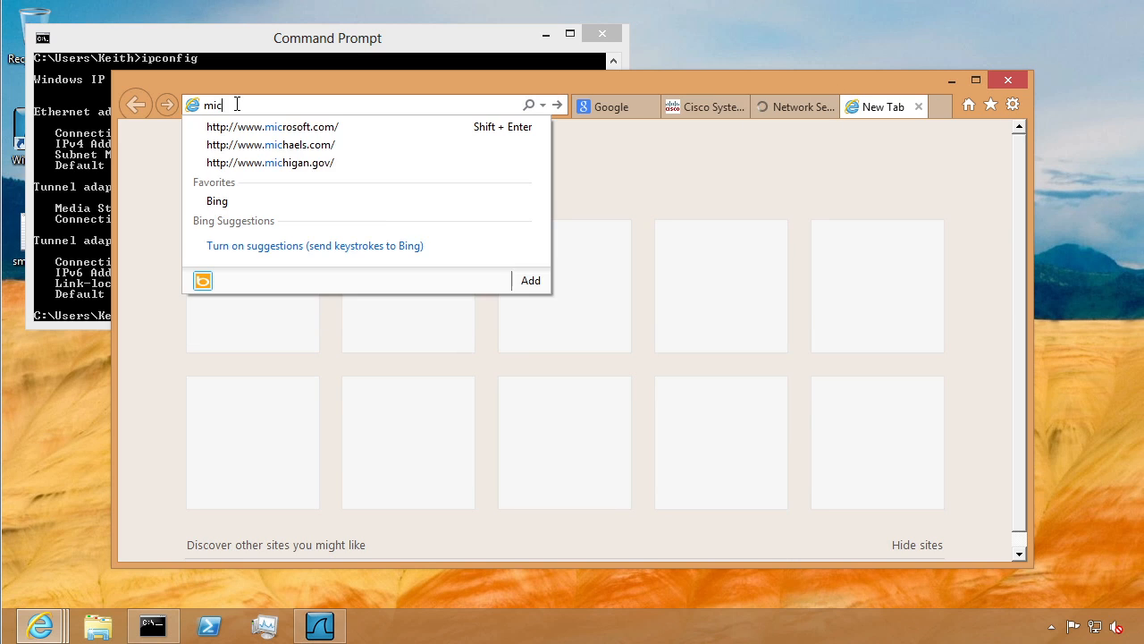
{"action": "left_click", "coordinate": [271, 126]}
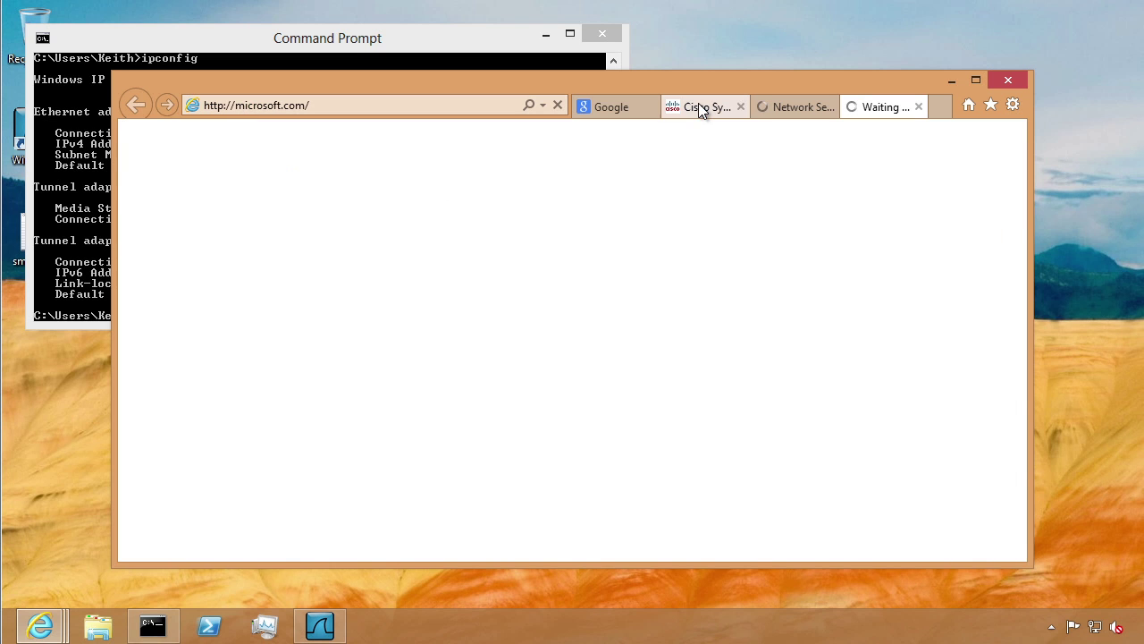
Switch between the Cisco, Juniper and Microsoft tabs to generate web traffic
{"action": "left_click", "coordinate": [612, 107]}
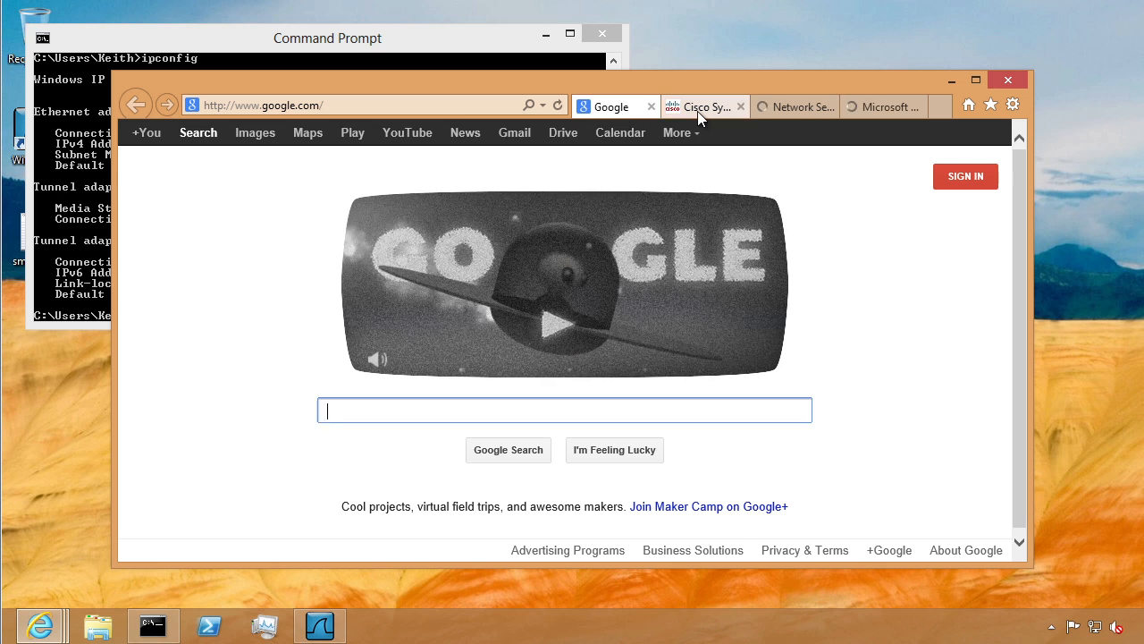
{"action": "left_click", "coordinate": [793, 107]}
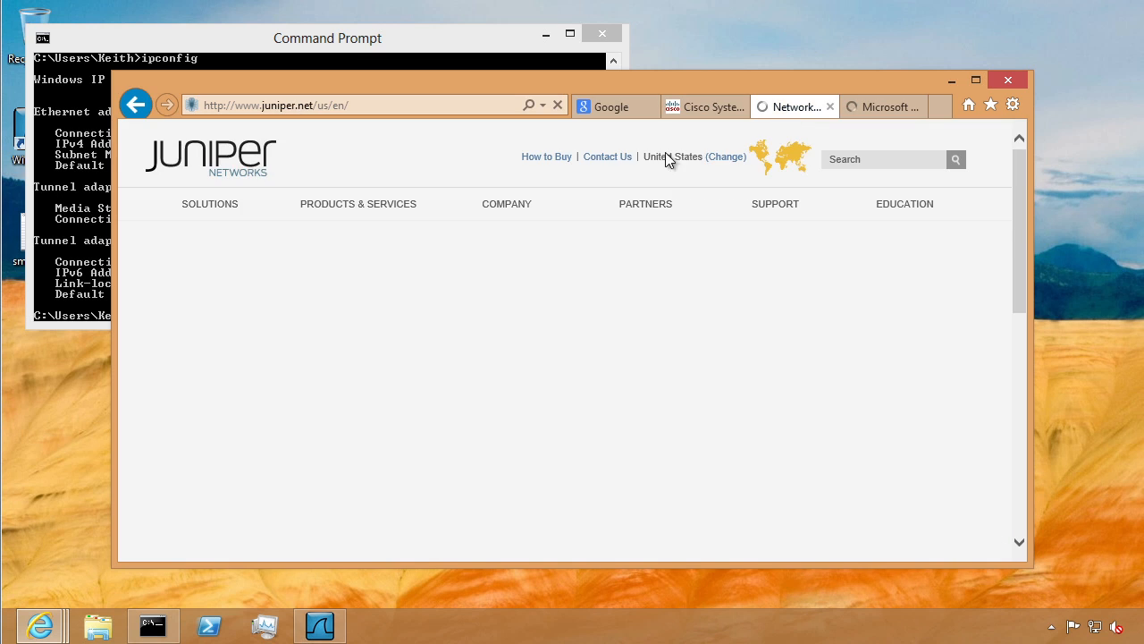
{"action": "left_click", "coordinate": [887, 107]}
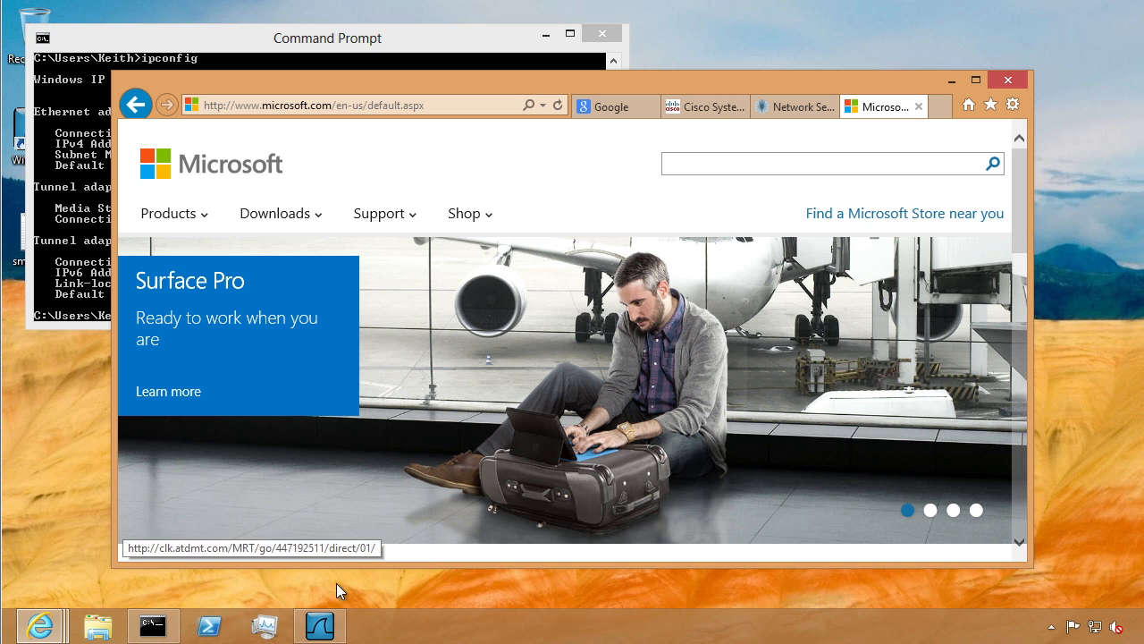
Return to Wireshark and stop the running live capture
{"action": "left_click", "coordinate": [319, 625]}
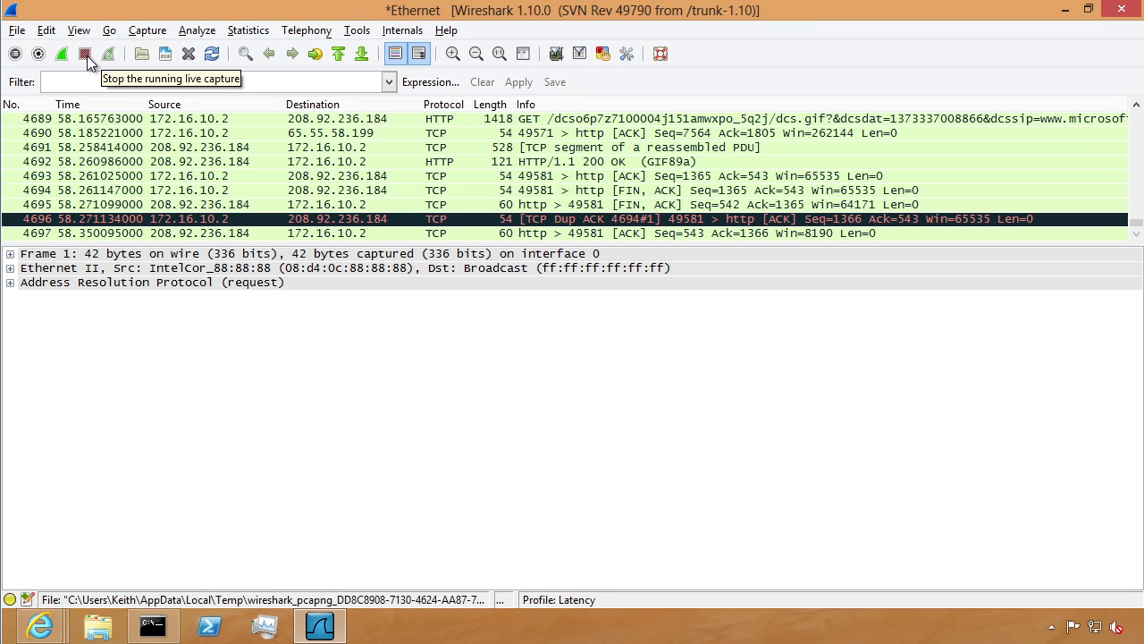
{"action": "left_click", "coordinate": [86, 51]}
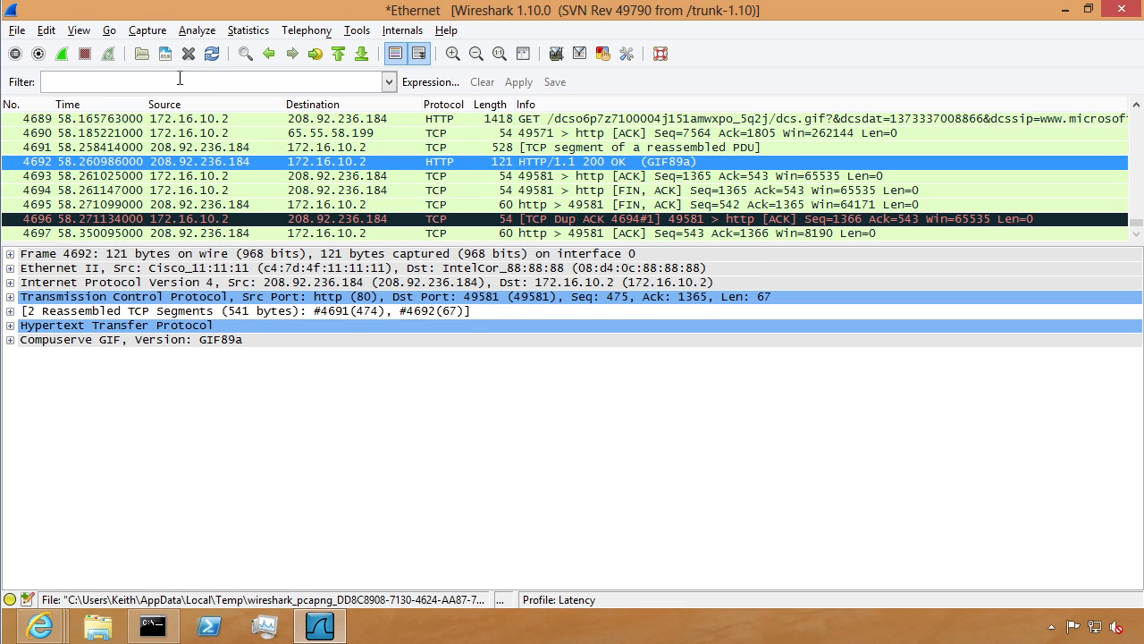
{"action": "mouse_move", "coordinate": [284, 96]}
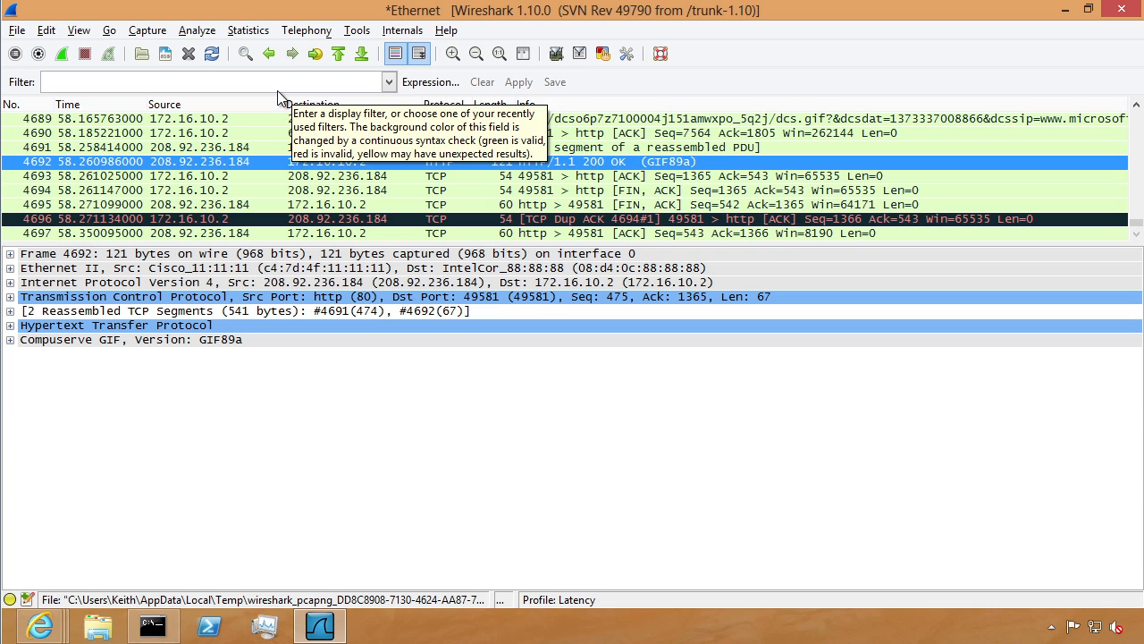
{"action": "mouse_move", "coordinate": [36, 339]}
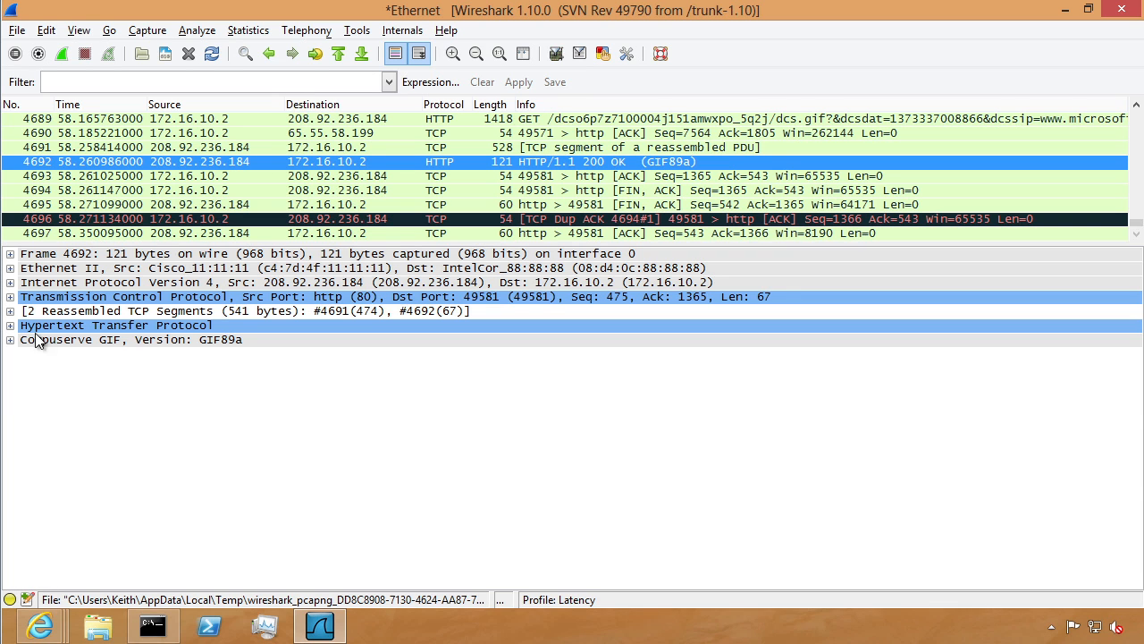
Expand the GIF response's HTTP details and select its 0.095223-second Time since request field
{"action": "left_click", "coordinate": [9, 325]}
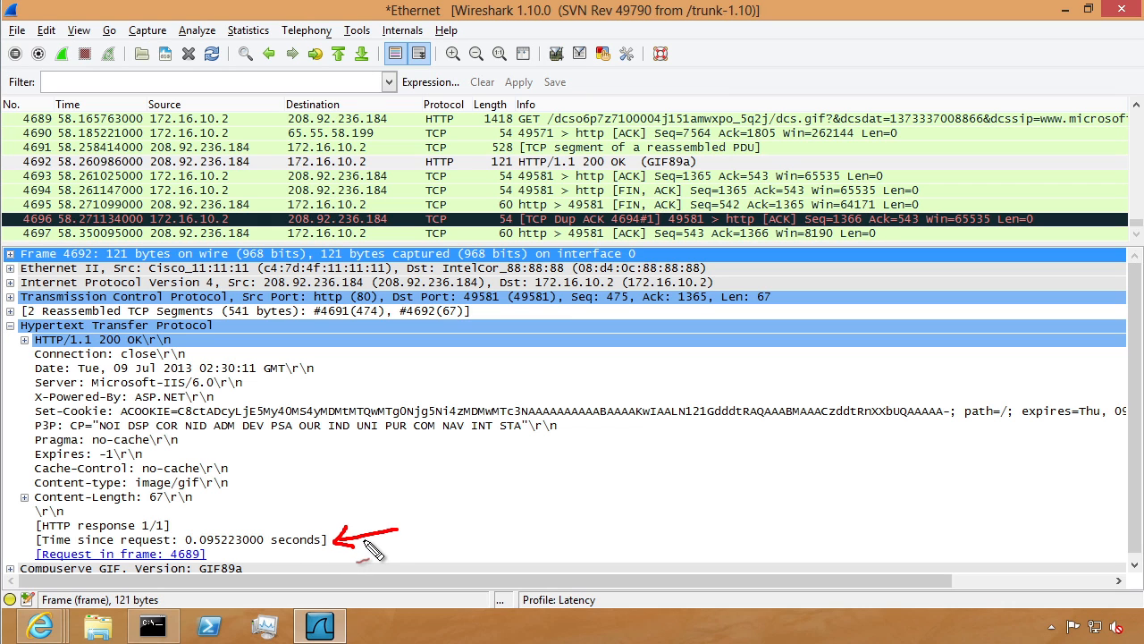
{"action": "mouse_move", "coordinate": [159, 552]}
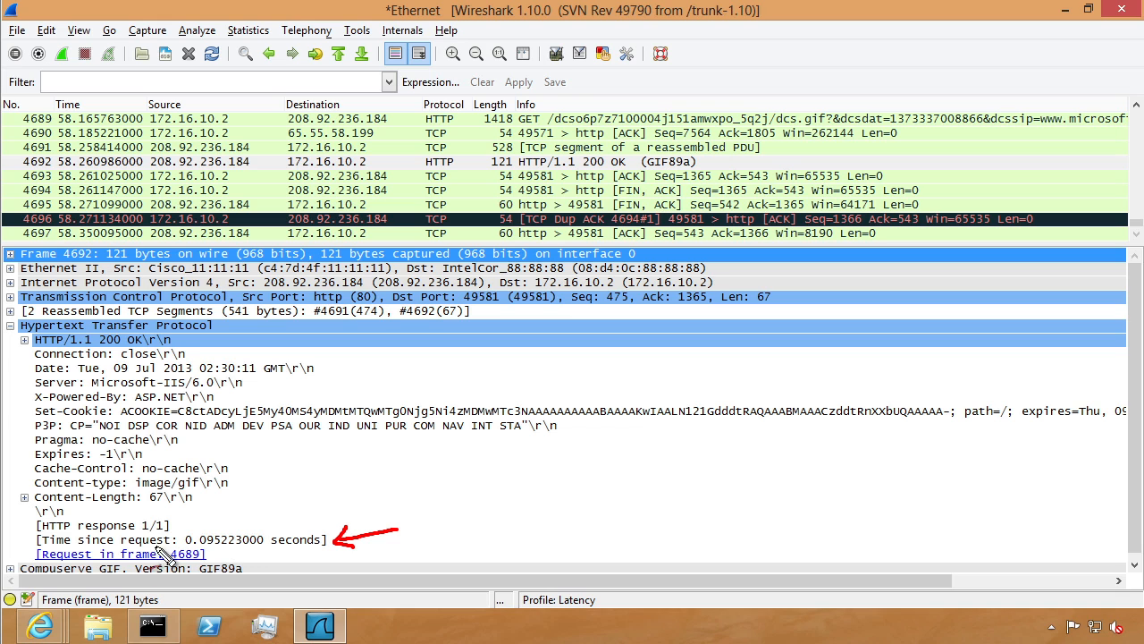
{"action": "mouse_move", "coordinate": [211, 561]}
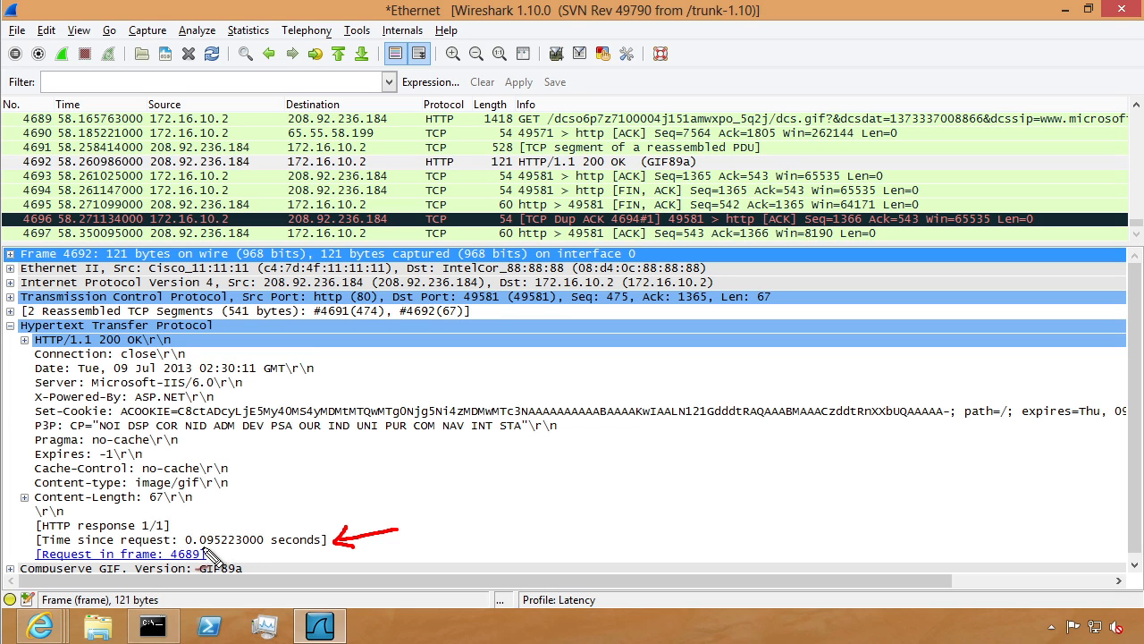
{"action": "mouse_move", "coordinate": [215, 554]}
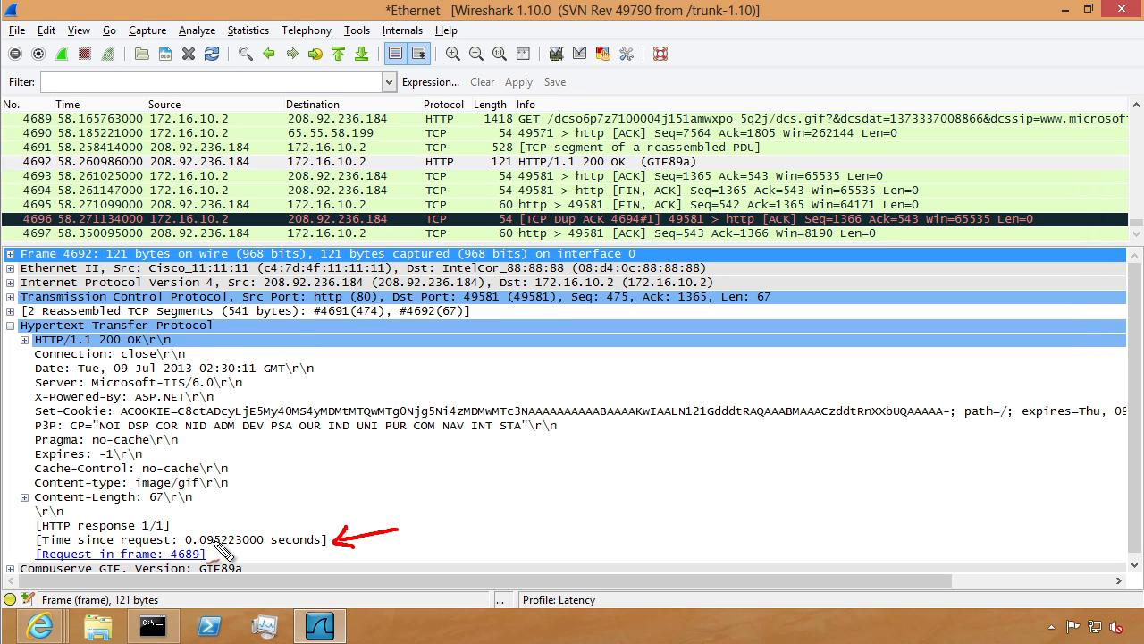
{"action": "left_click", "coordinate": [178, 540]}
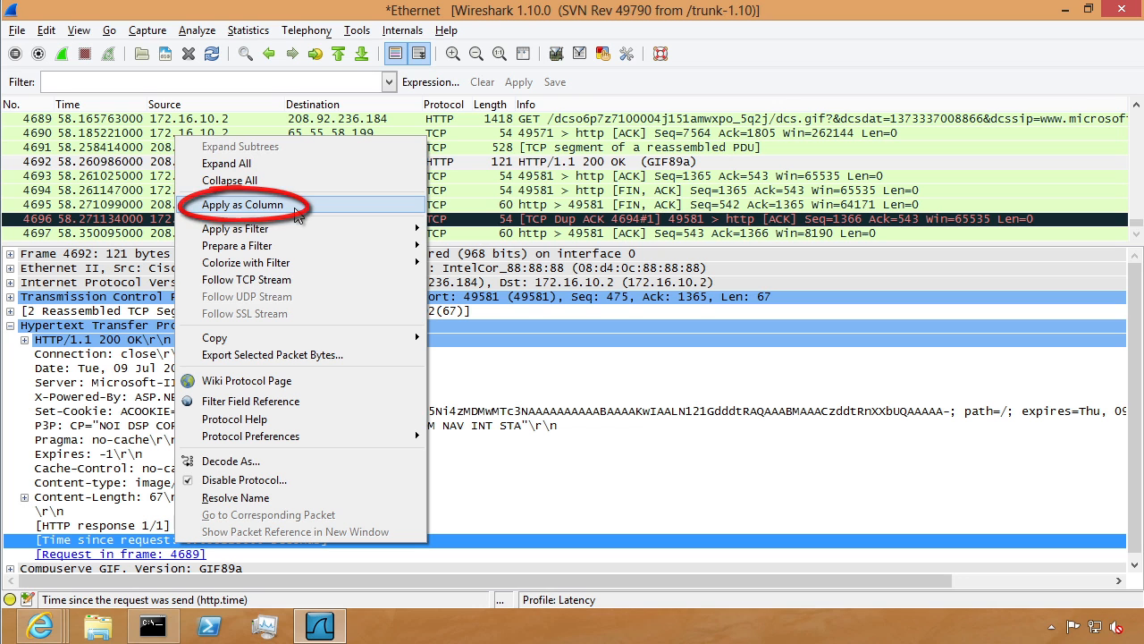
Add Time since request as a column and sort the packet list slowest first
{"action": "left_click", "coordinate": [243, 204]}
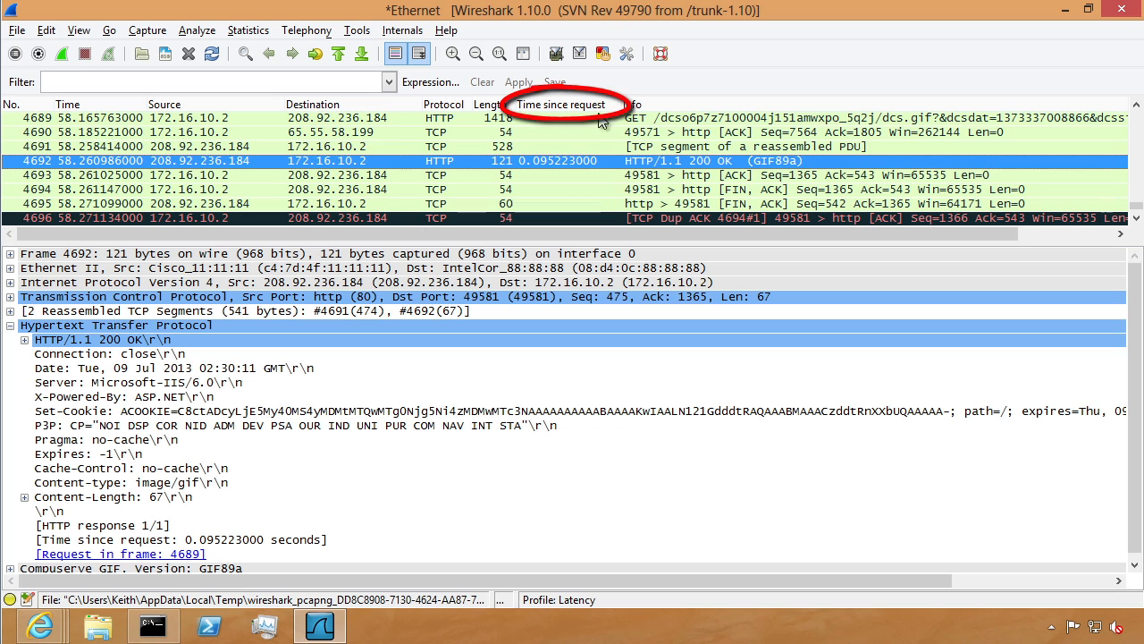
{"action": "mouse_move", "coordinate": [568, 109]}
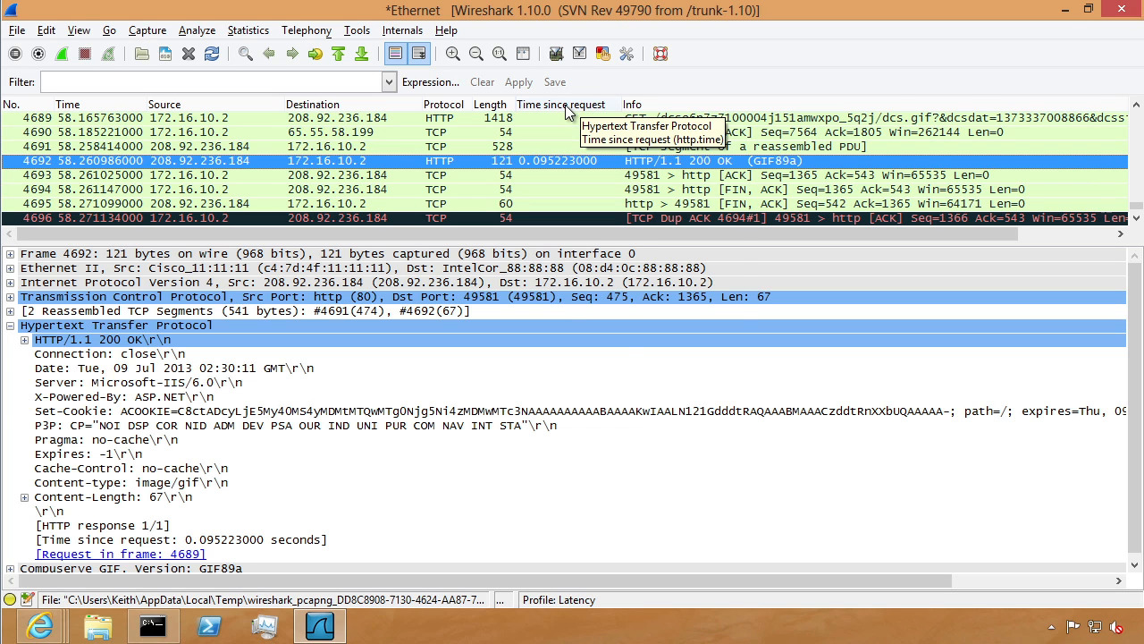
{"action": "right_click", "coordinate": [568, 104]}
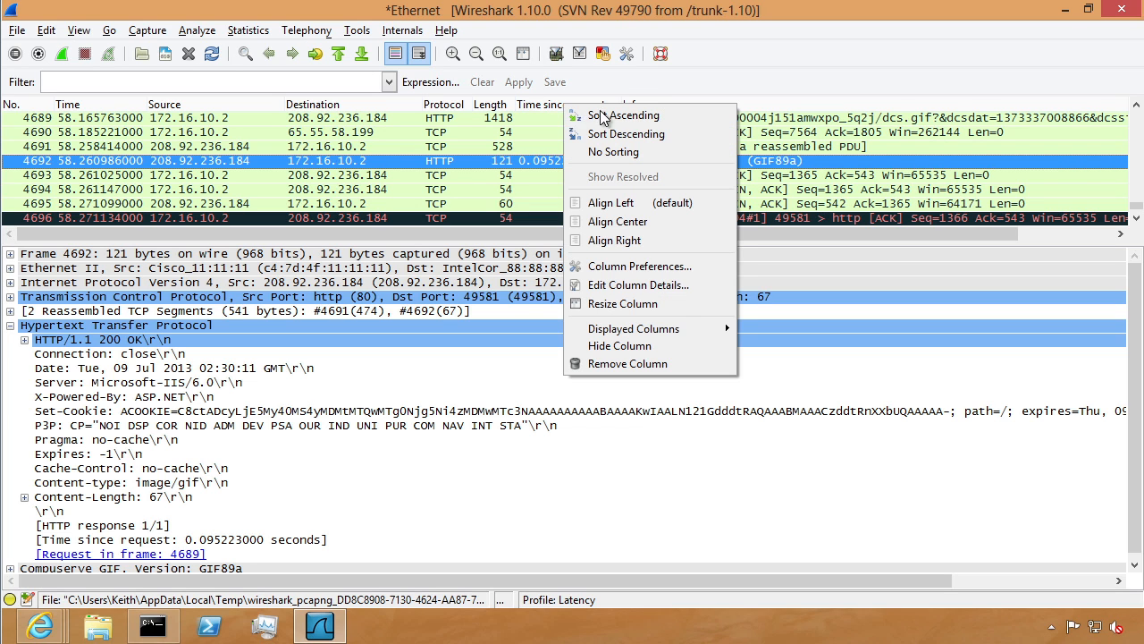
{"action": "left_click", "coordinate": [626, 134]}
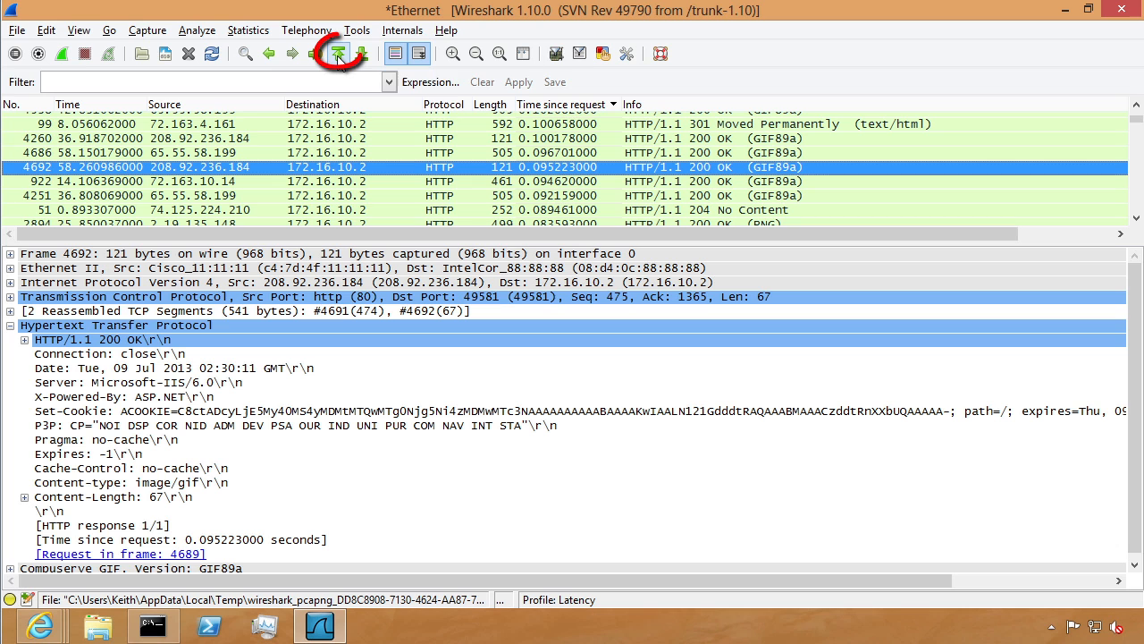
{"action": "mouse_move", "coordinate": [340, 55]}
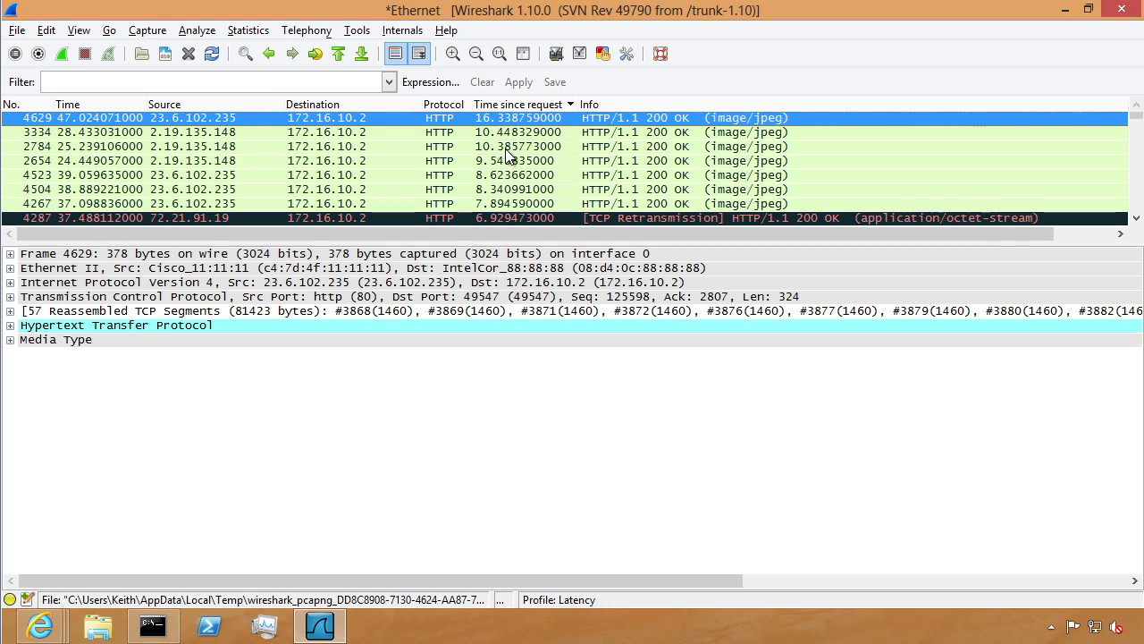
{"action": "mouse_move", "coordinate": [508, 154]}
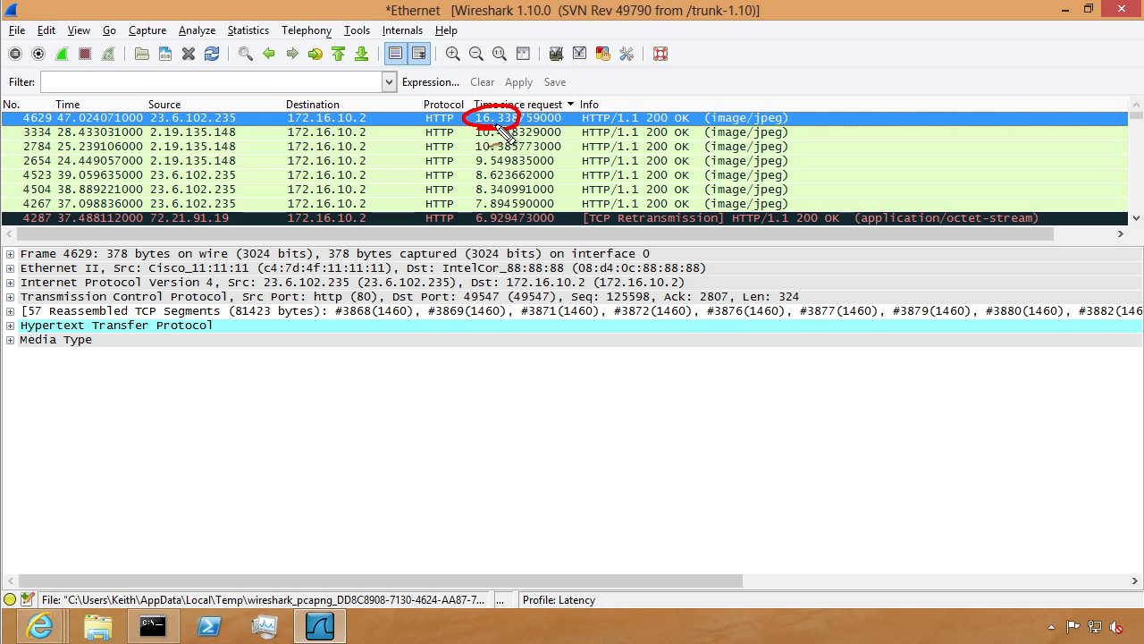
{"action": "mouse_move", "coordinate": [504, 123]}
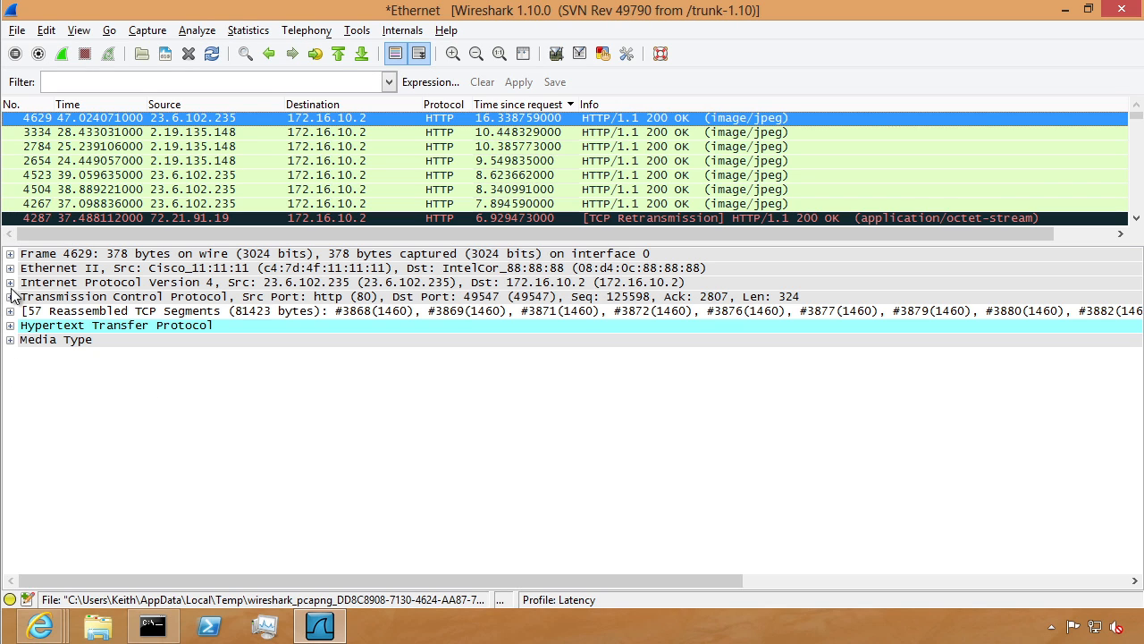
Resolve the slow packet's IPv4 source 23.6.102.235 to e7170.g.akamaiedge.net
{"action": "left_click", "coordinate": [9, 283]}
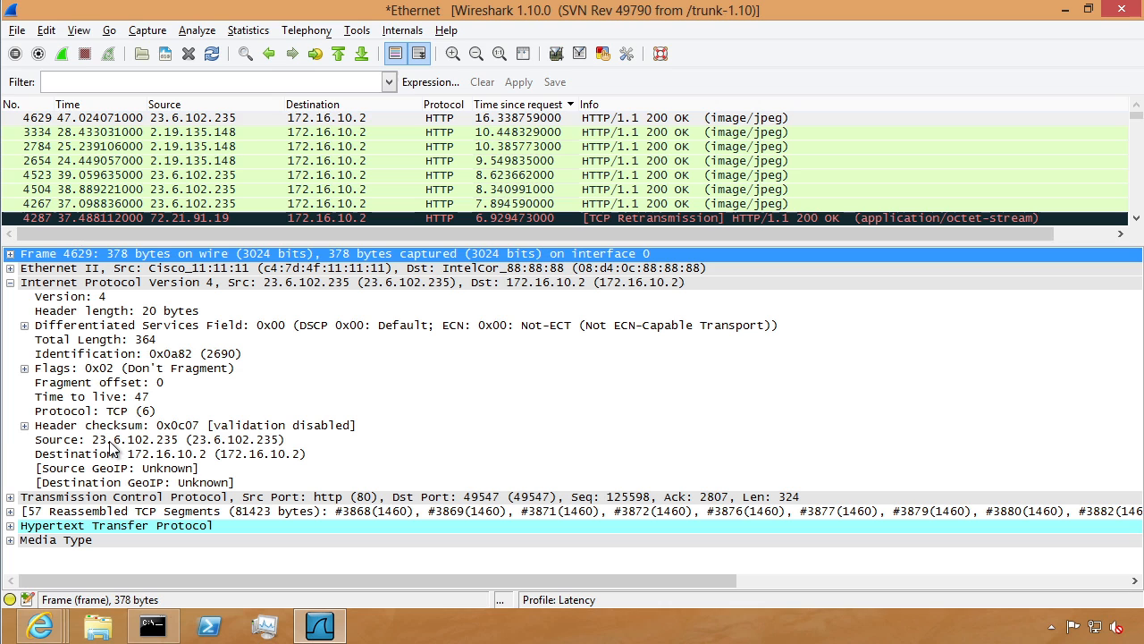
{"action": "left_click", "coordinate": [134, 440]}
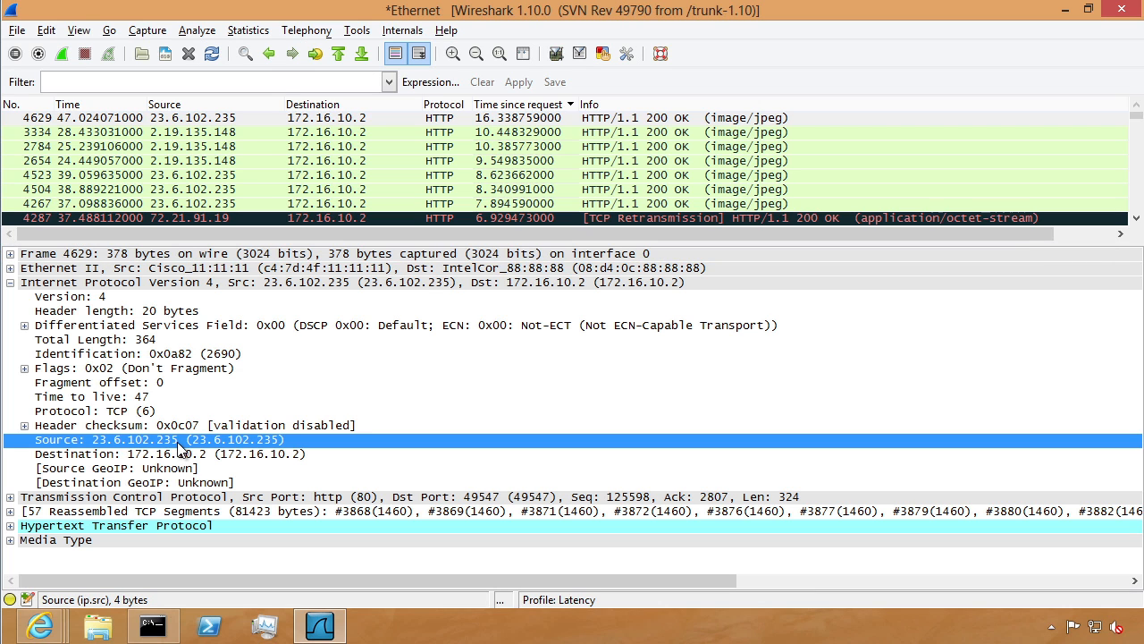
{"action": "left_click", "coordinate": [197, 29]}
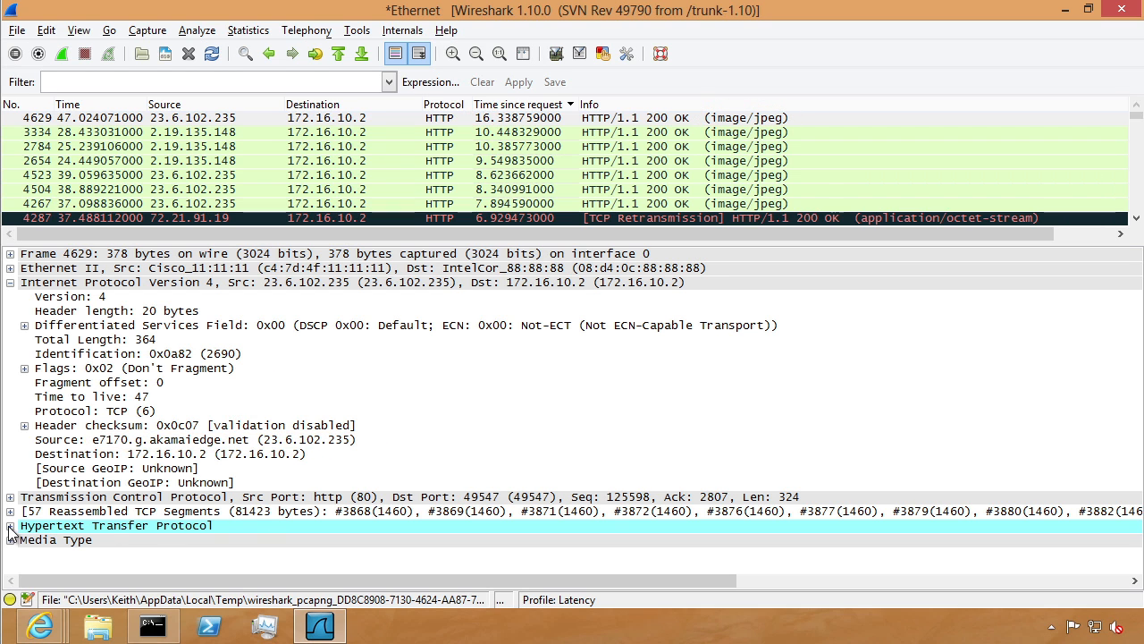
Follow the slow reply's HTTP details to request frame 3718 for WP_NewPhoneBG_0513_1600x540_EN_US.jpg
{"action": "left_click", "coordinate": [11, 526]}
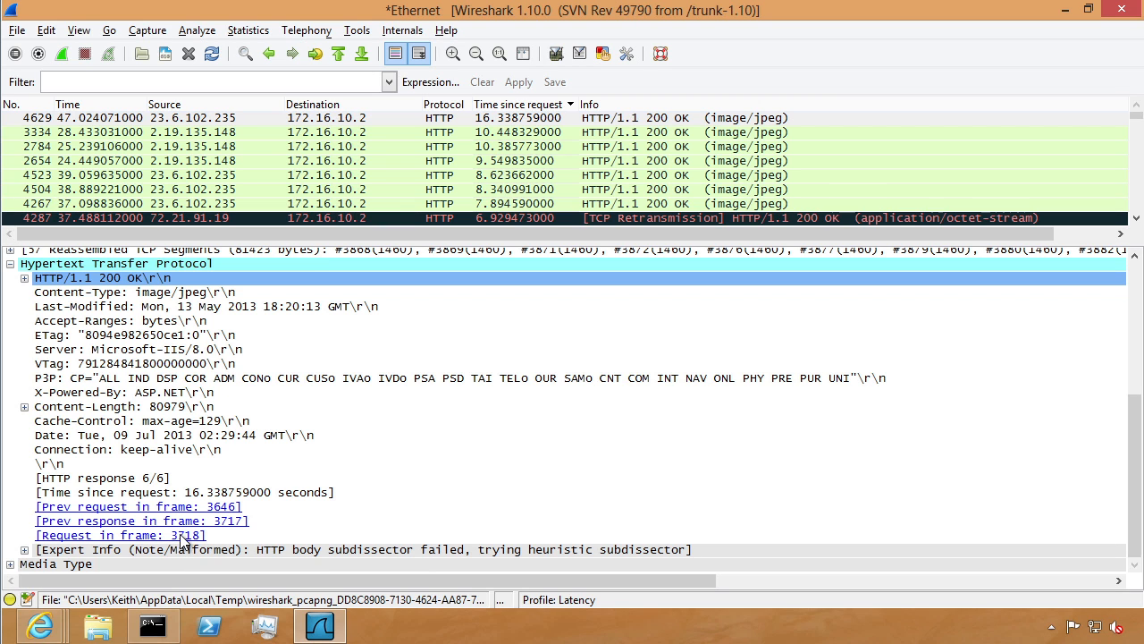
{"action": "left_click", "coordinate": [118, 534]}
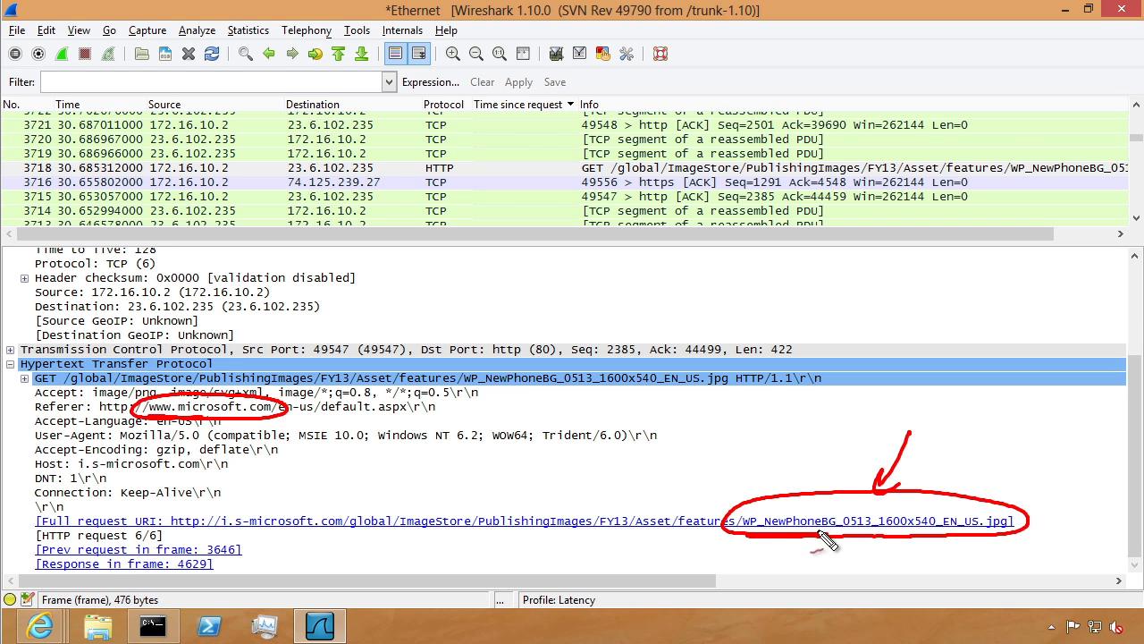
{"action": "mouse_move", "coordinate": [951, 534]}
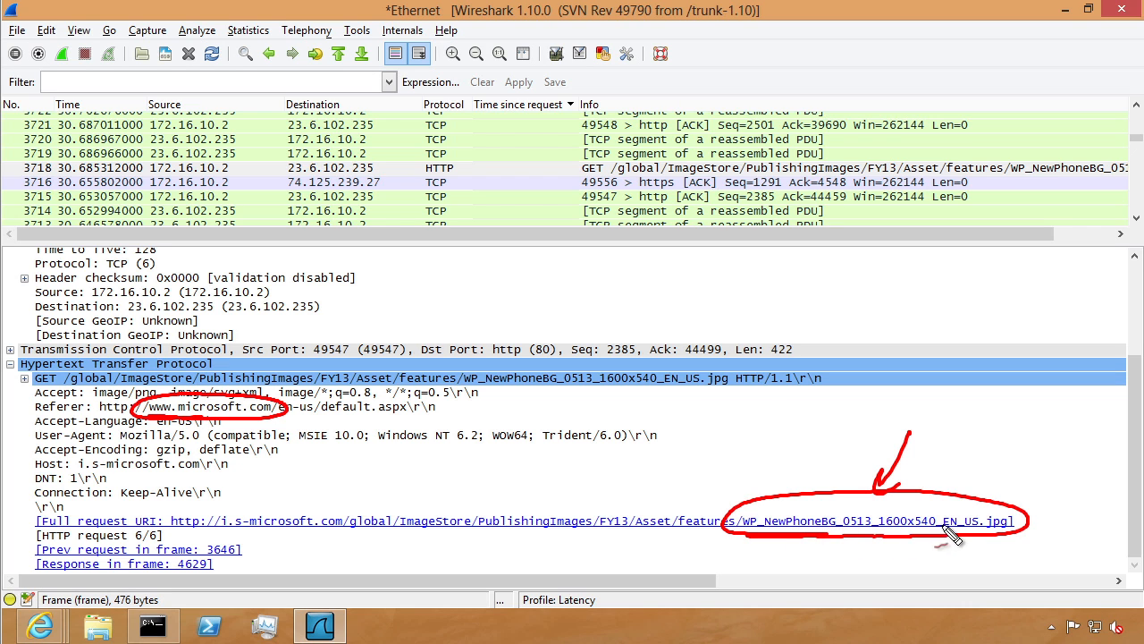
{"action": "mouse_move", "coordinate": [940, 522]}
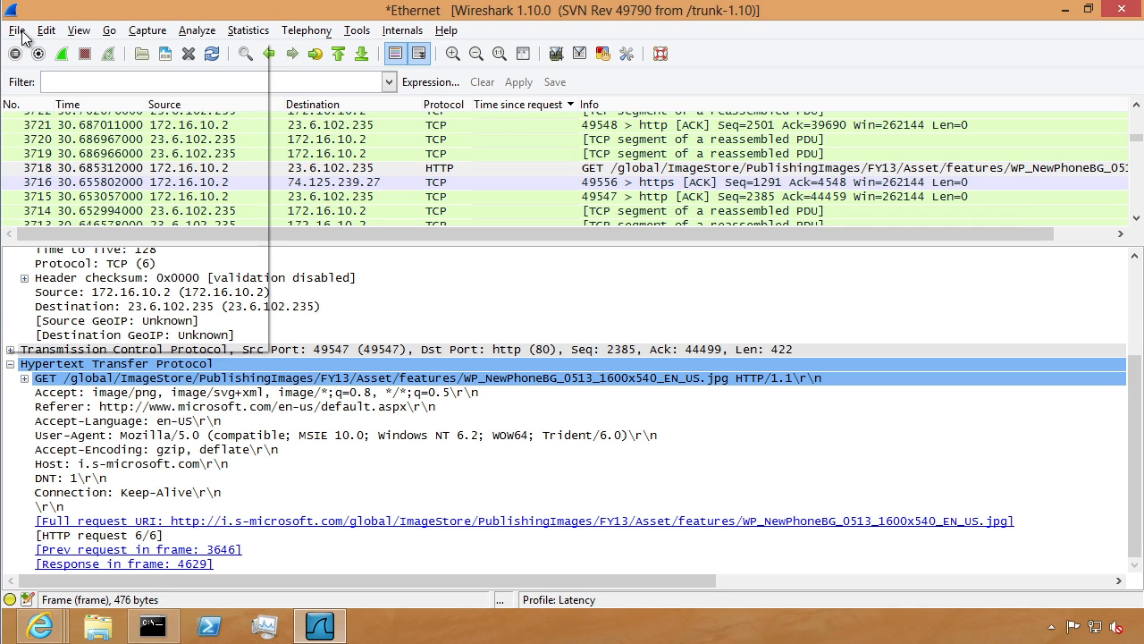
List the capture's HTTP objects and select packet 4629's 80 kB WP_NewPhoneBG jpg
{"action": "left_click", "coordinate": [16, 29]}
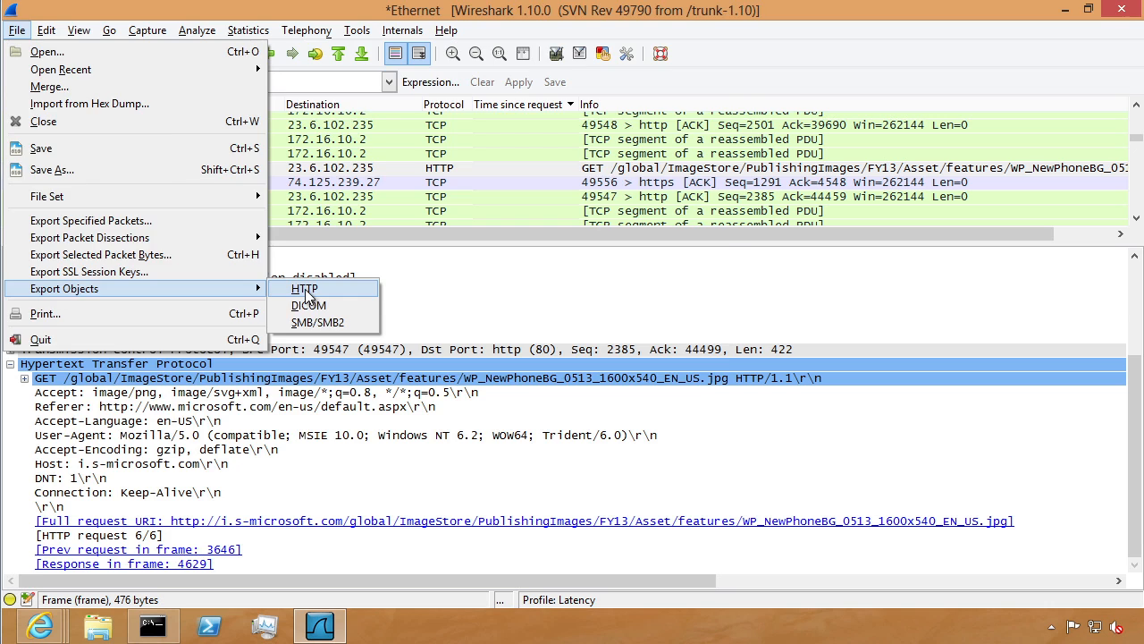
{"action": "left_click", "coordinate": [304, 287]}
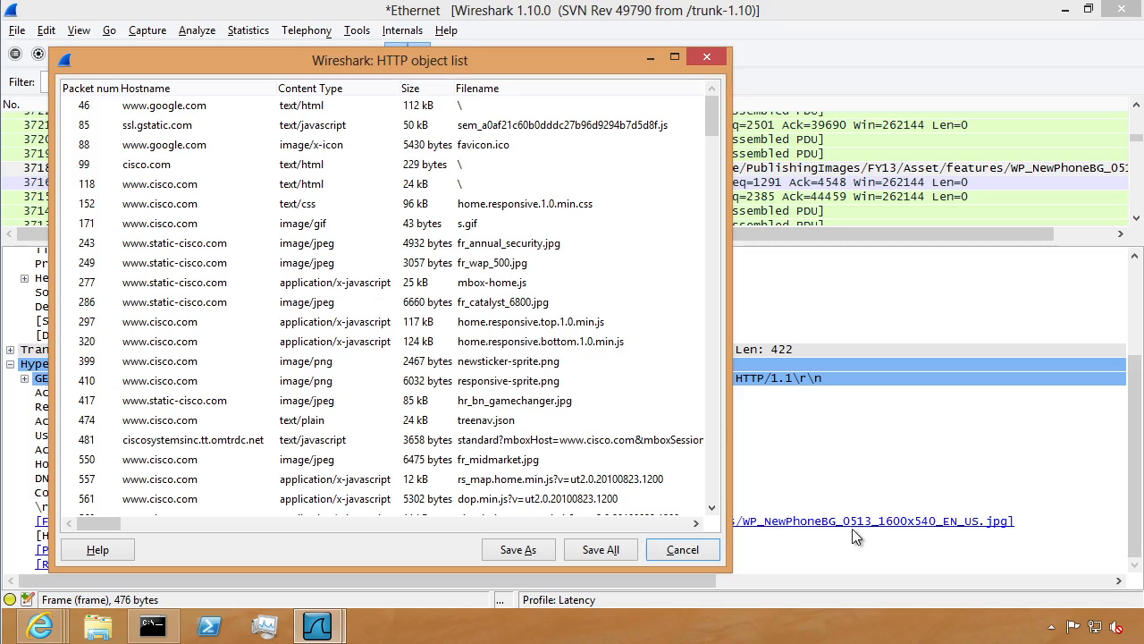
{"action": "scroll", "scroll_direction": "down", "scroll_amount": 3}
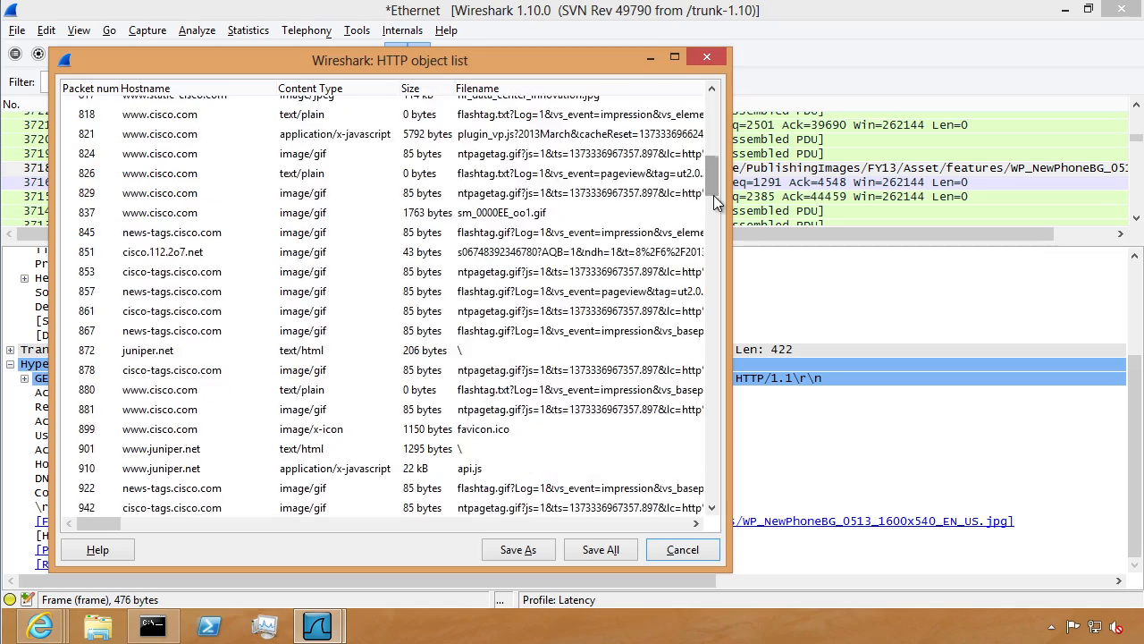
{"action": "left_click_drag", "start_coordinate": [715, 200], "coordinate": [715, 444]}
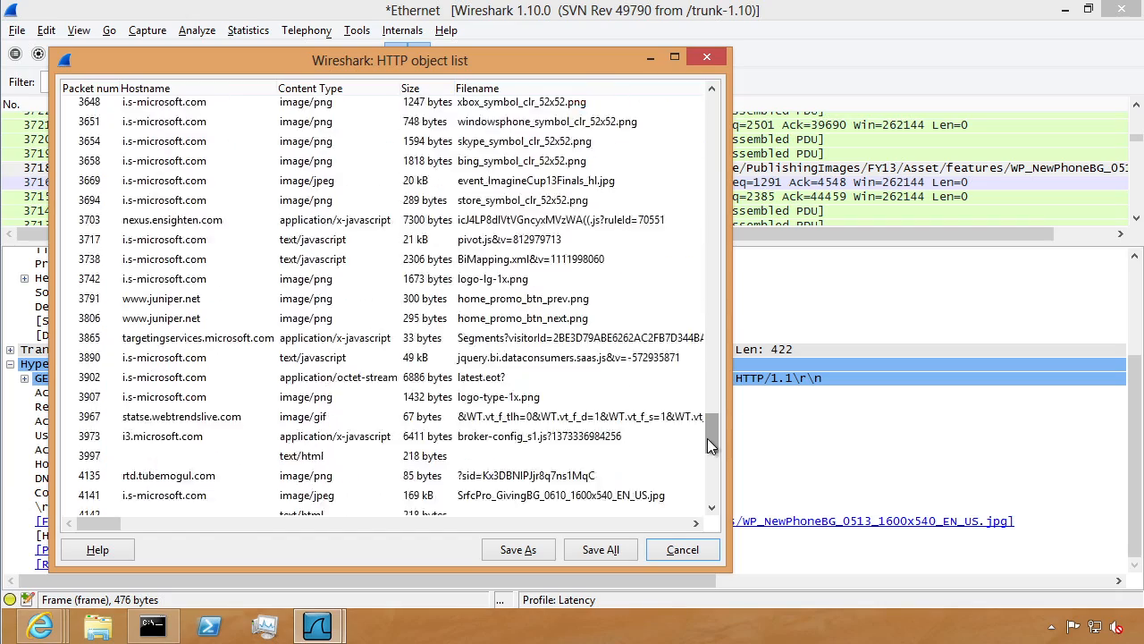
{"action": "scroll", "scroll_direction": "down", "scroll_amount": 3}
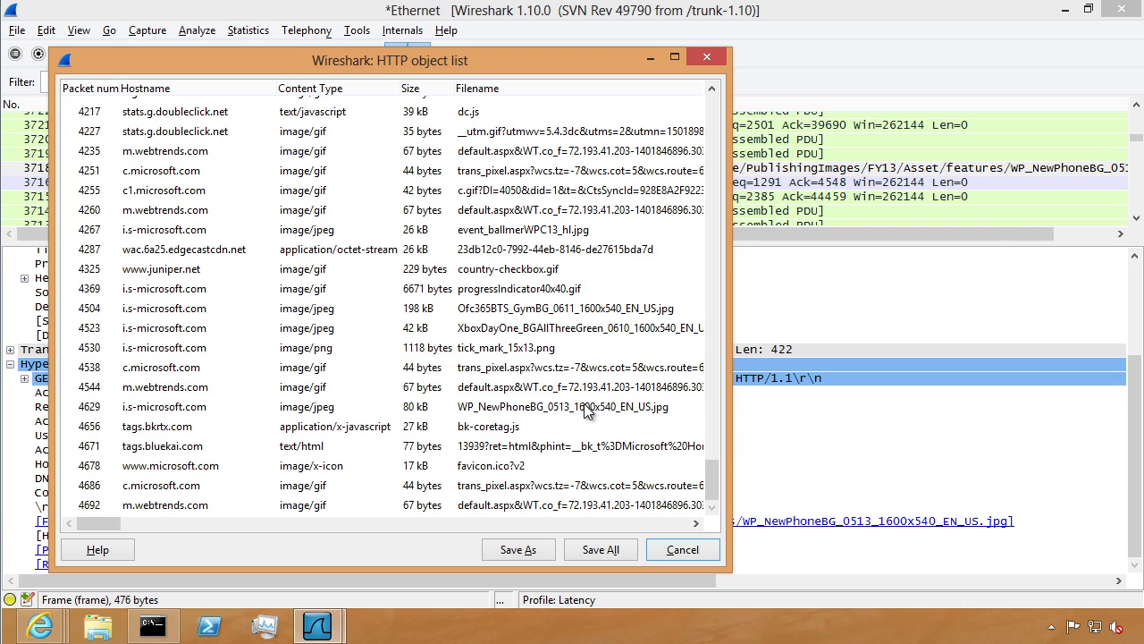
{"action": "left_click", "coordinate": [586, 407]}
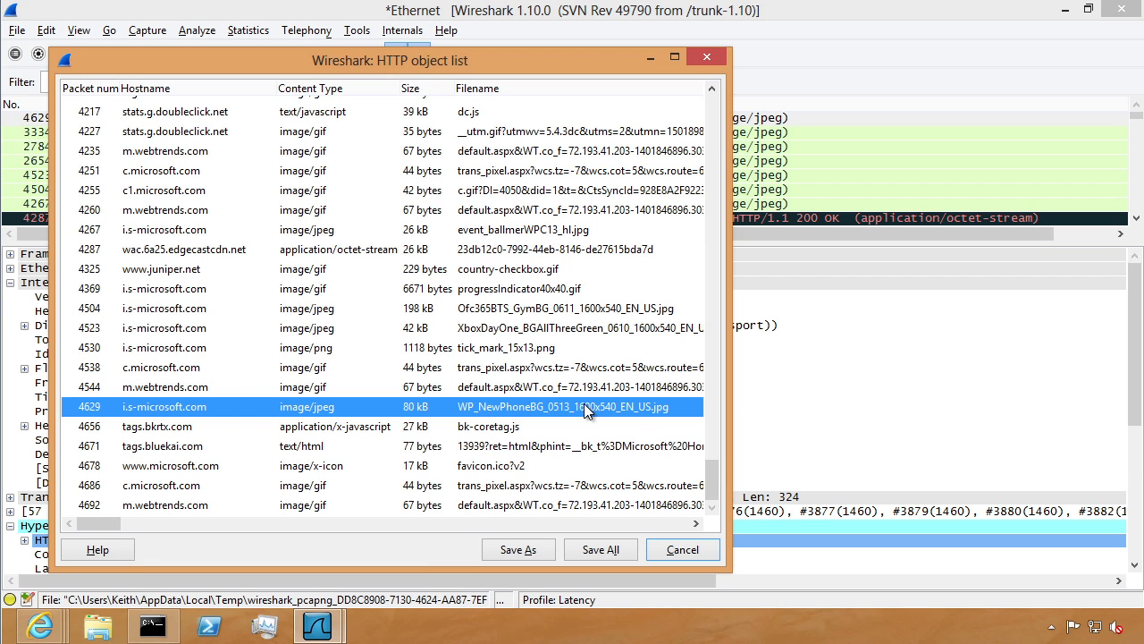
Save the Windows Phone background JPEG into the Wireshark folder and close the object list
{"action": "left_click", "coordinate": [518, 549]}
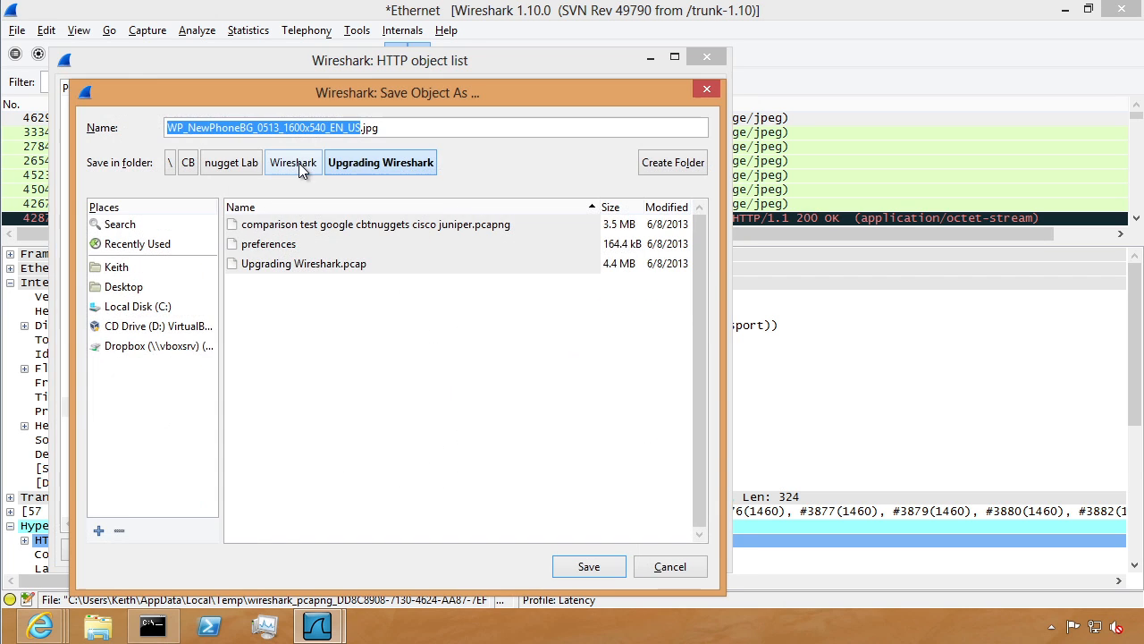
{"action": "left_click", "coordinate": [294, 161]}
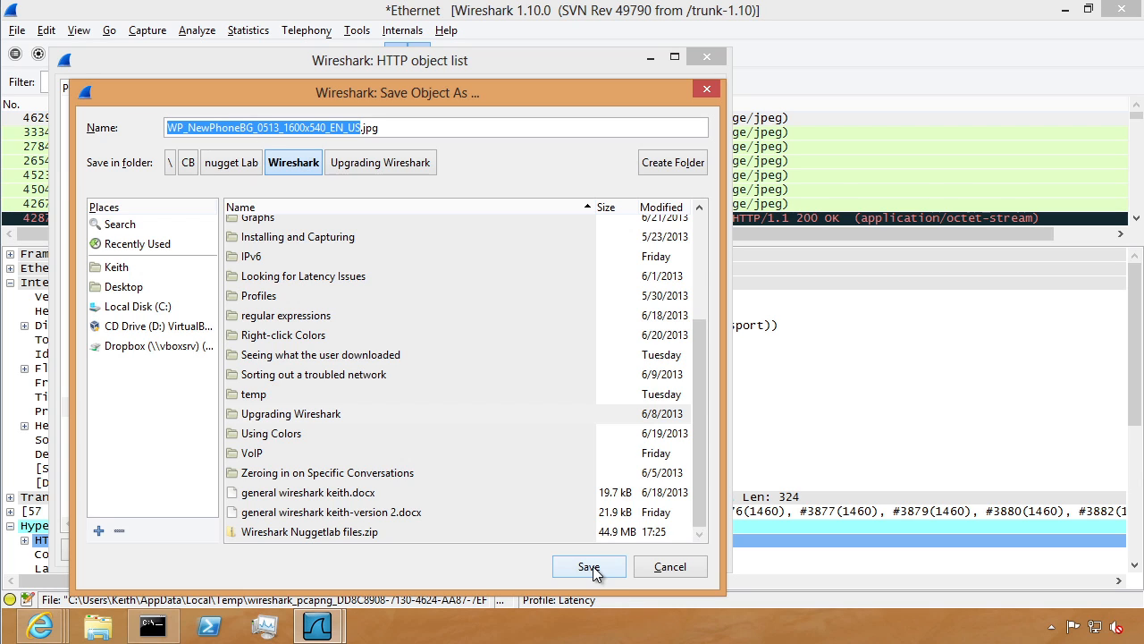
{"action": "left_click", "coordinate": [590, 565]}
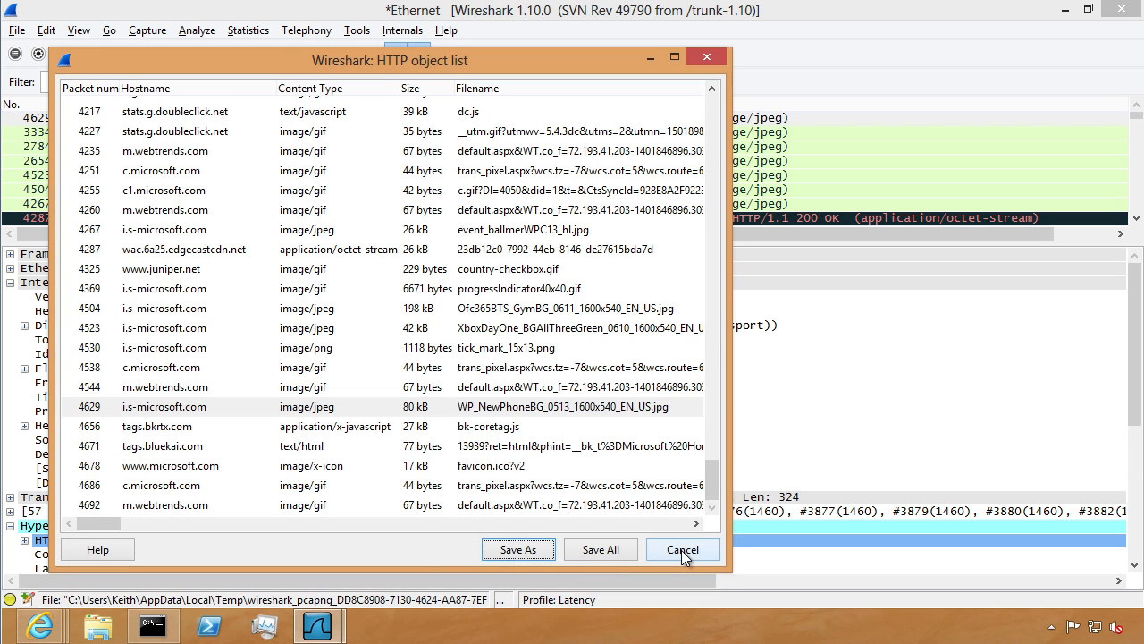
{"action": "left_click", "coordinate": [683, 549]}
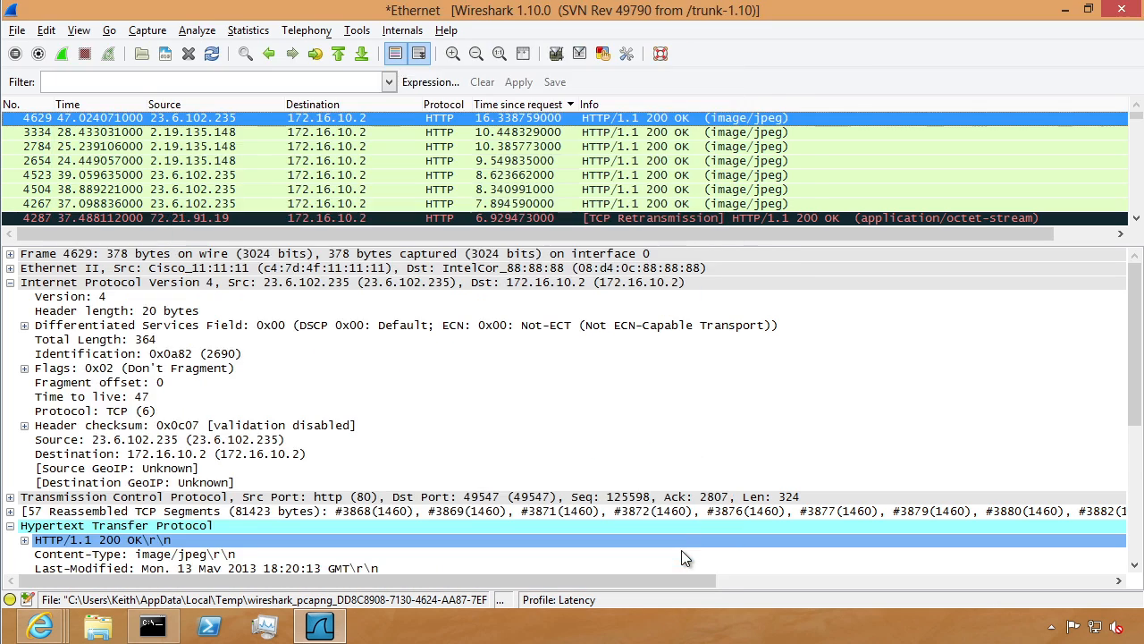
{"action": "mouse_move", "coordinate": [649, 532]}
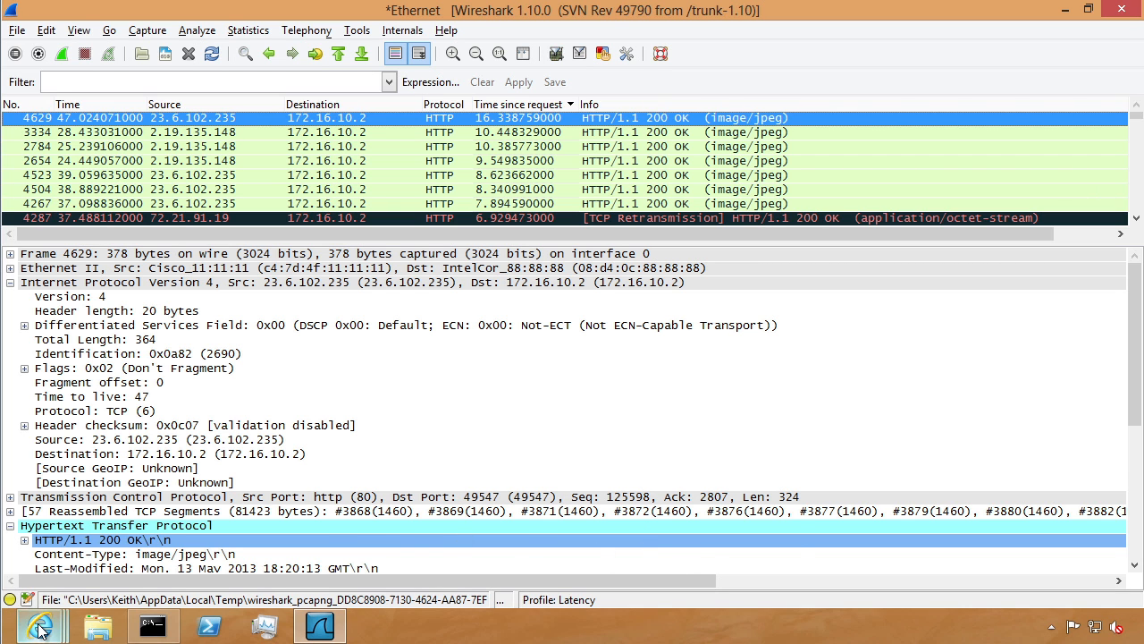
Bring the Internet Explorer window with microsoft.com forward and watch the Windows Phone banner rotate
{"action": "left_click", "coordinate": [40, 626]}
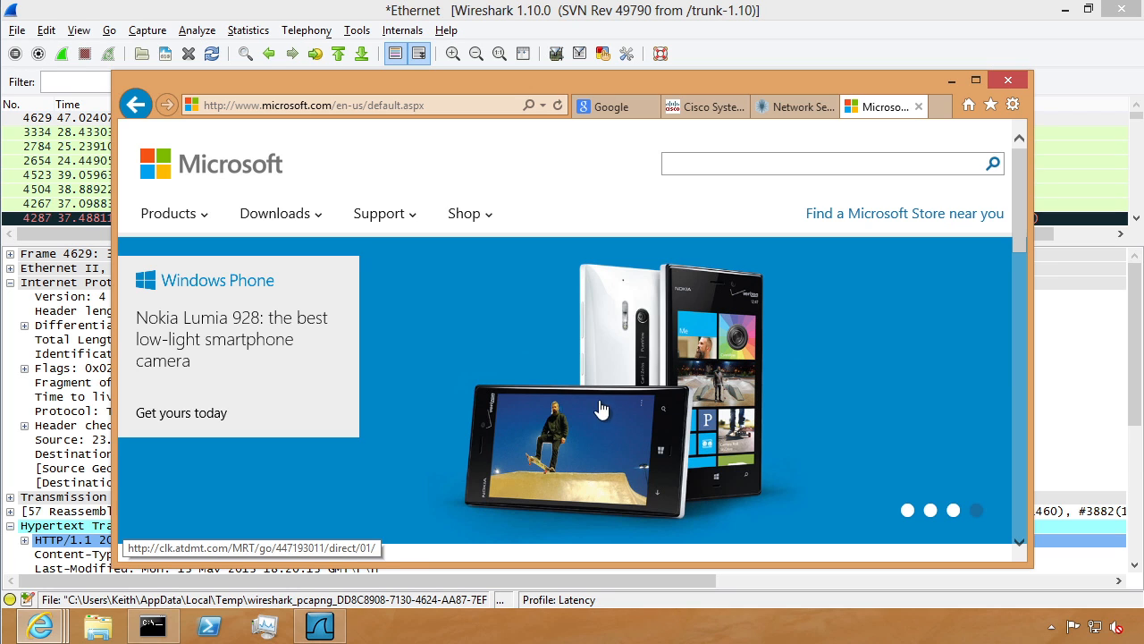
{"action": "mouse_move", "coordinate": [597, 442]}
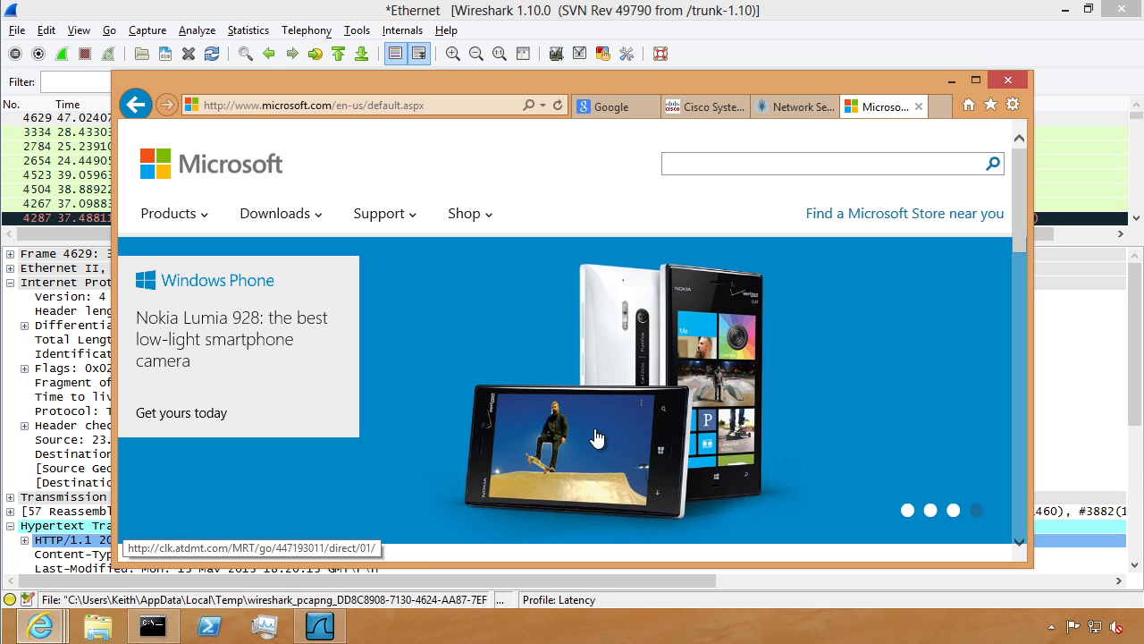
{"action": "mouse_move", "coordinate": [894, 498]}
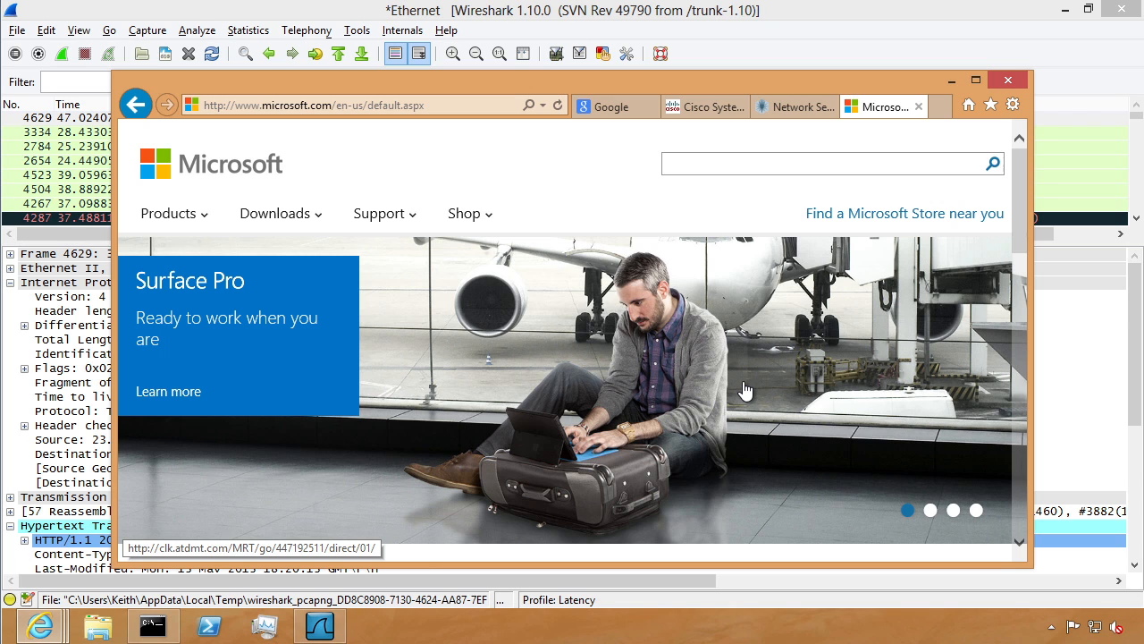
{"action": "mouse_move", "coordinate": [936, 514]}
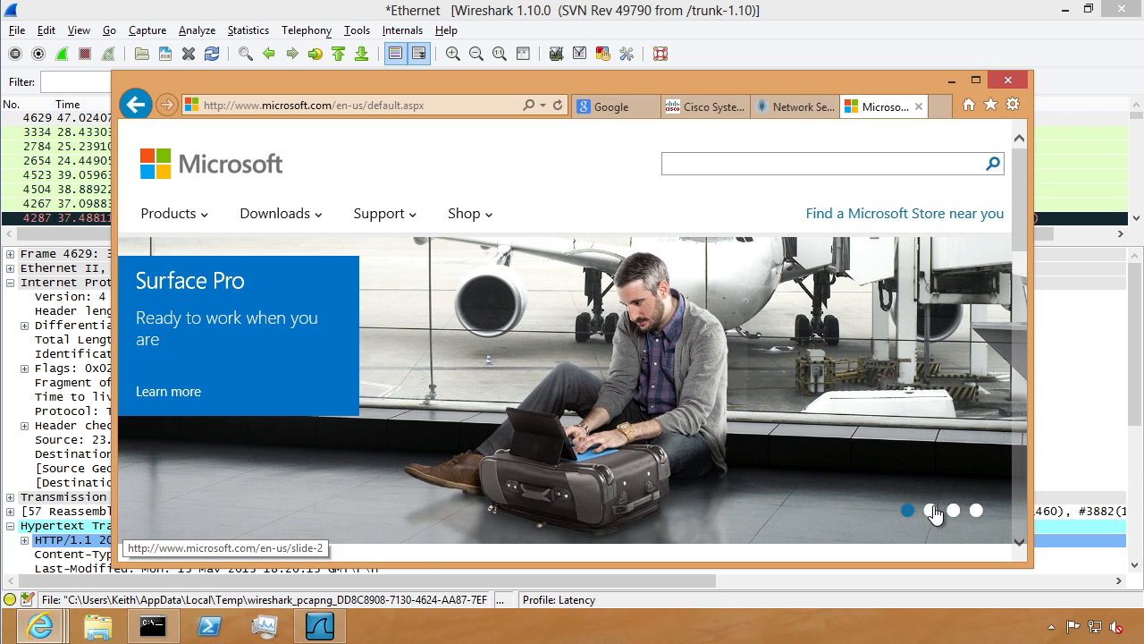